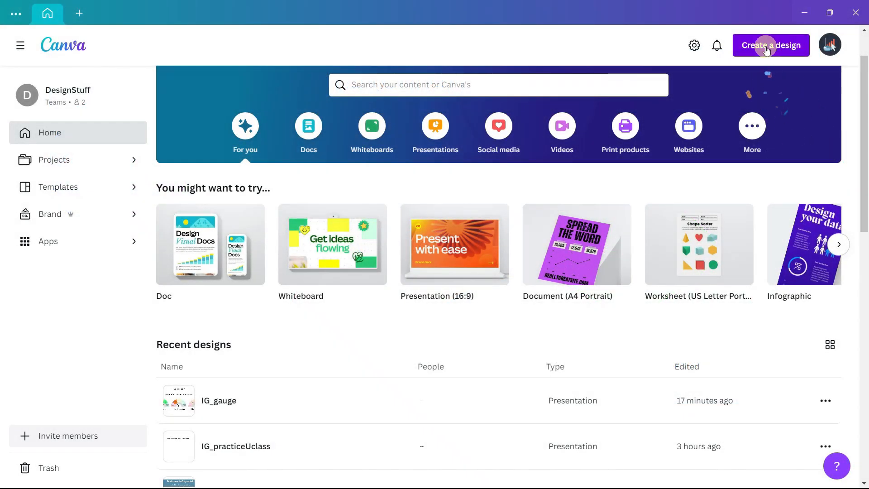
- Start a new Presentation (16:9) design by searching 'present' in Create a design
click(770, 45)
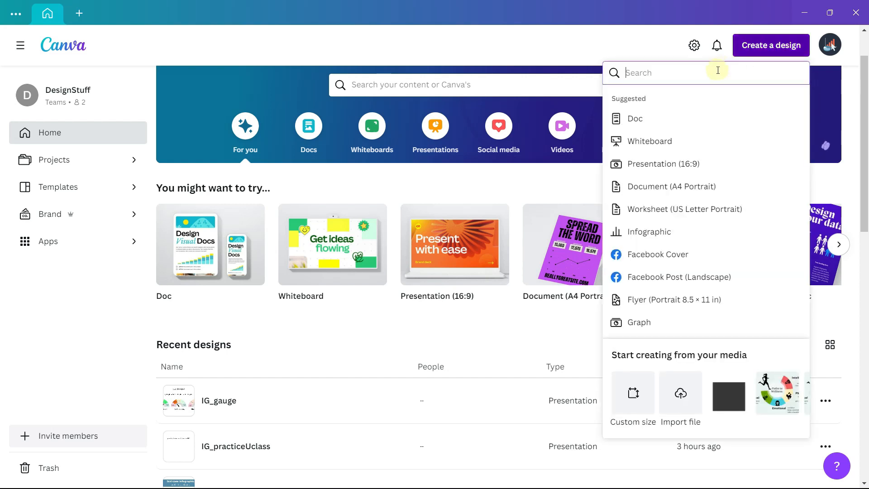
text(pre)
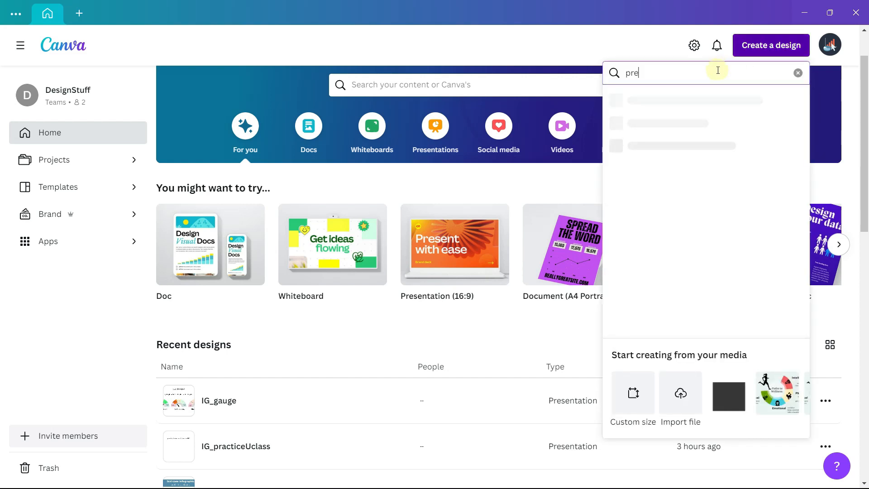
text(sent)
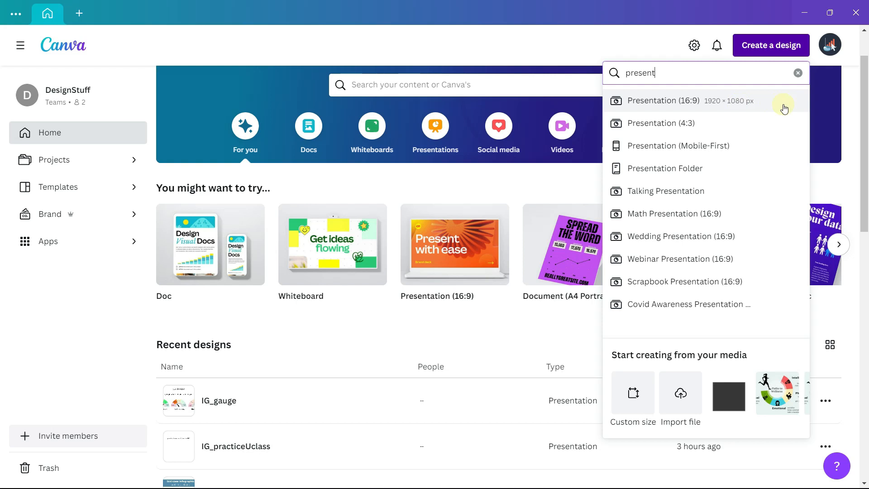
click(663, 101)
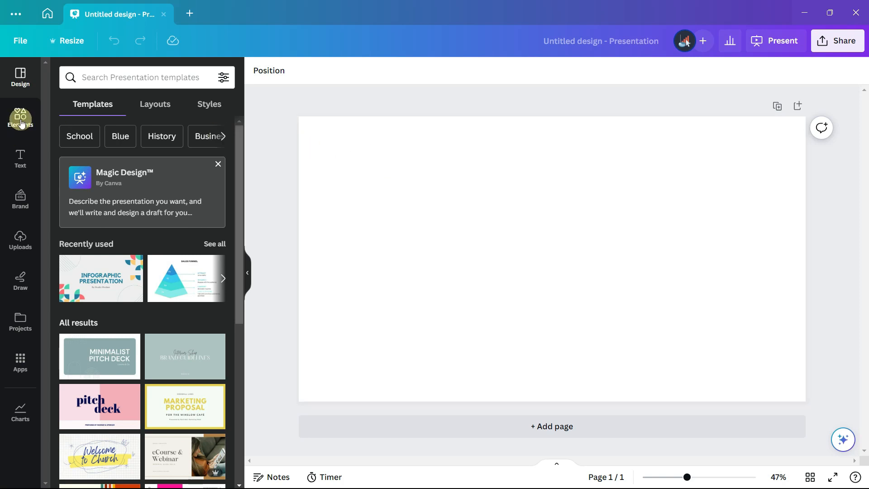
- Add the Progress dial chart from Elements' Infographics Charts to the slide
click(20, 118)
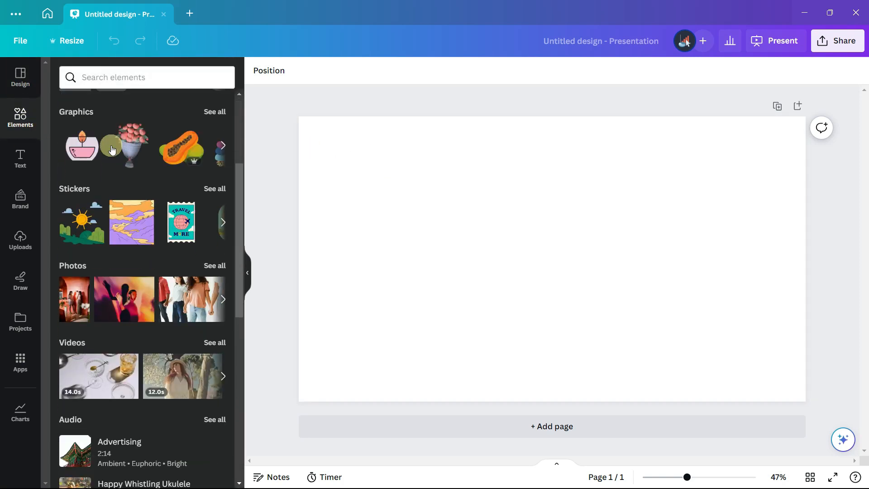
click(20, 413)
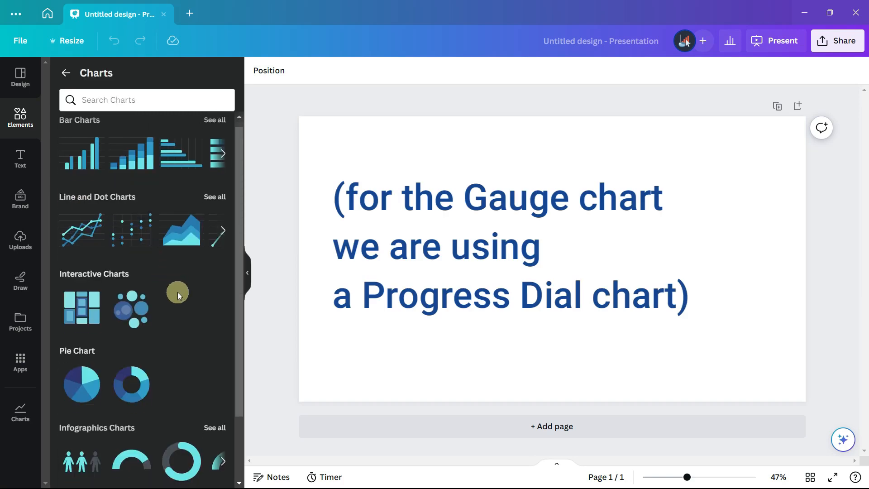
scroll(down, 3)
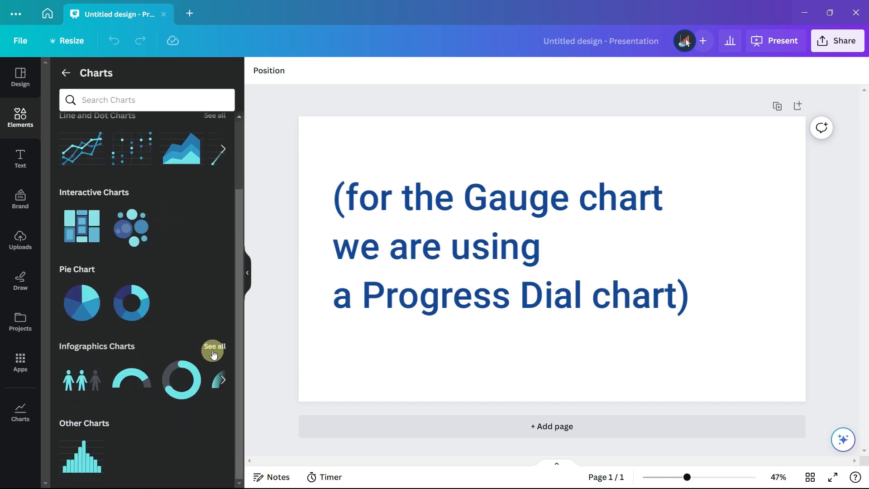
click(213, 346)
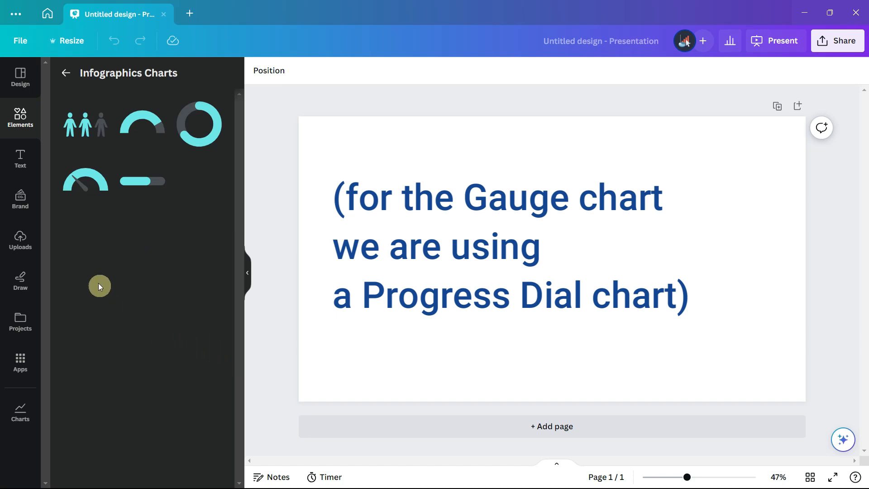
click(85, 180)
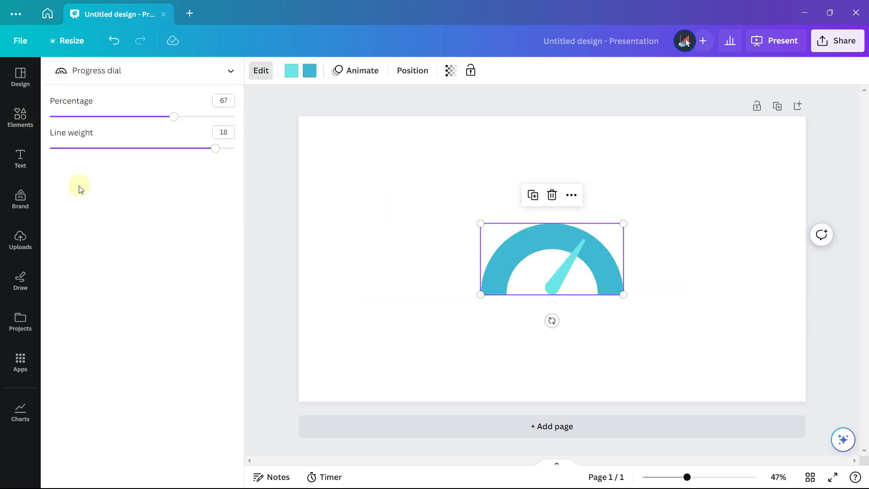
mouse_move(168, 92)
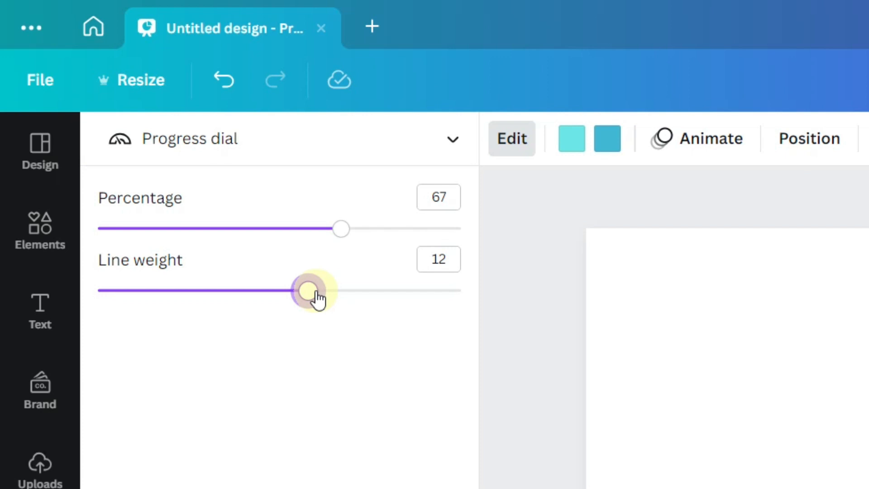
mouse_move(347, 230)
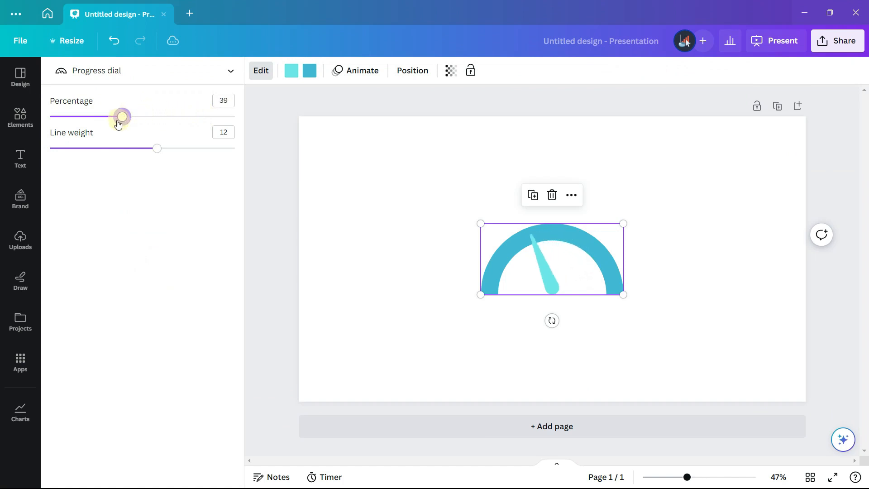
- Raise the gauge needle reading to 77 percent
drag(121, 116, 175, 116)
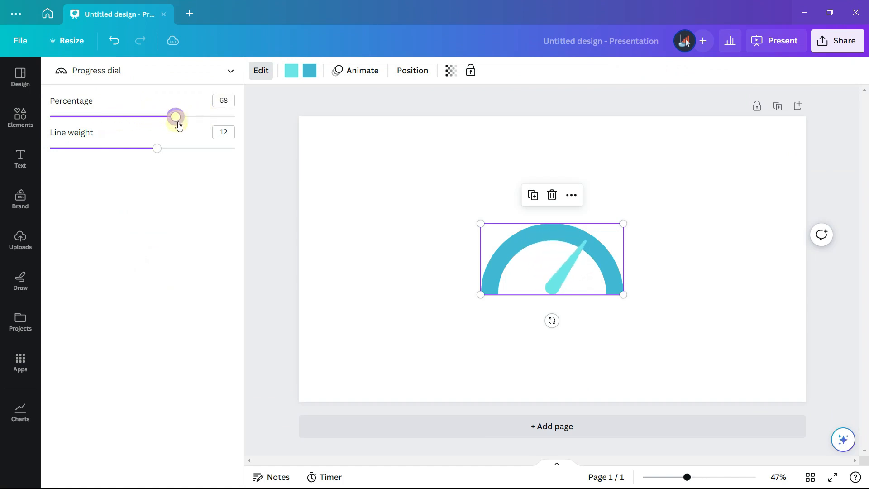
drag(175, 117, 193, 117)
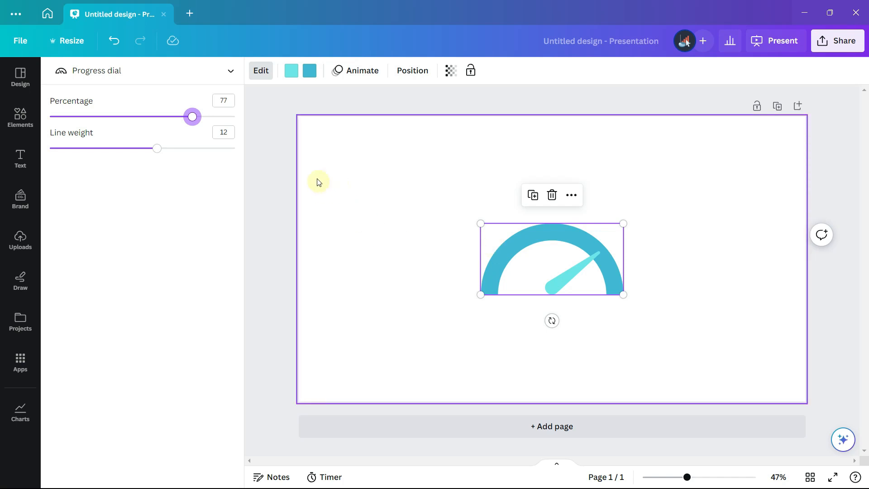
- Colour the gauge needle black and its arc a custom light grey
click(291, 70)
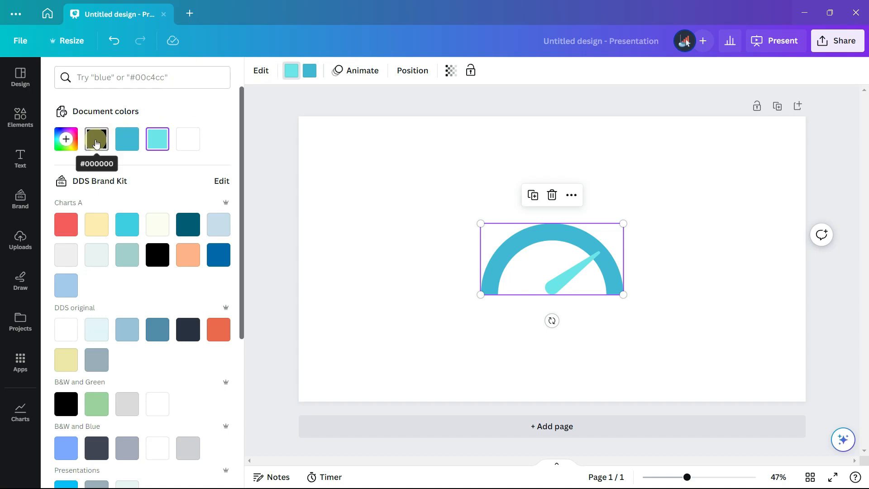
click(97, 139)
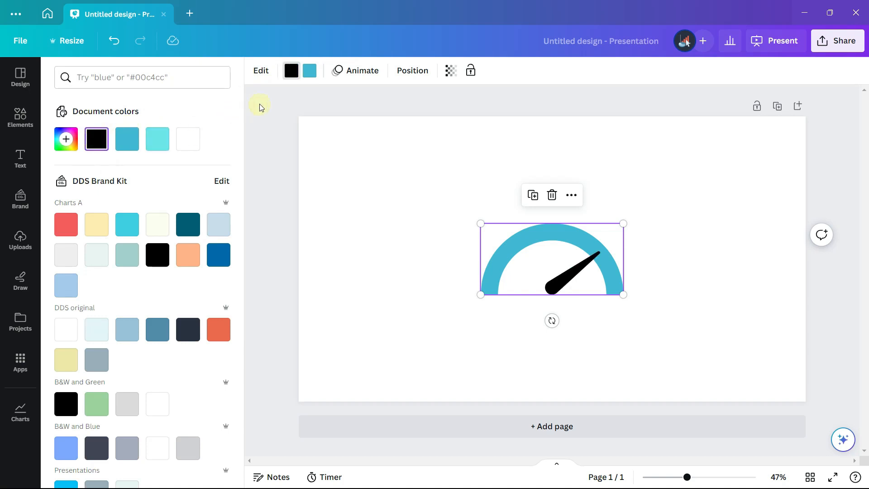
mouse_move(309, 70)
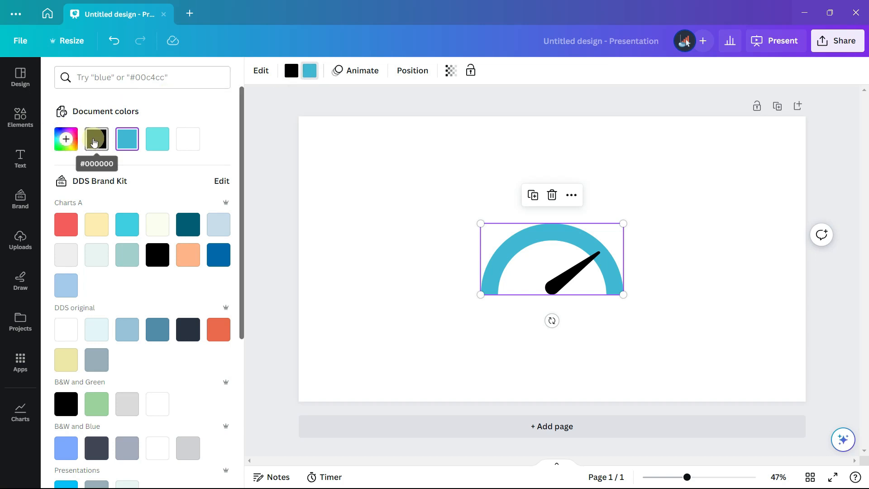
click(96, 138)
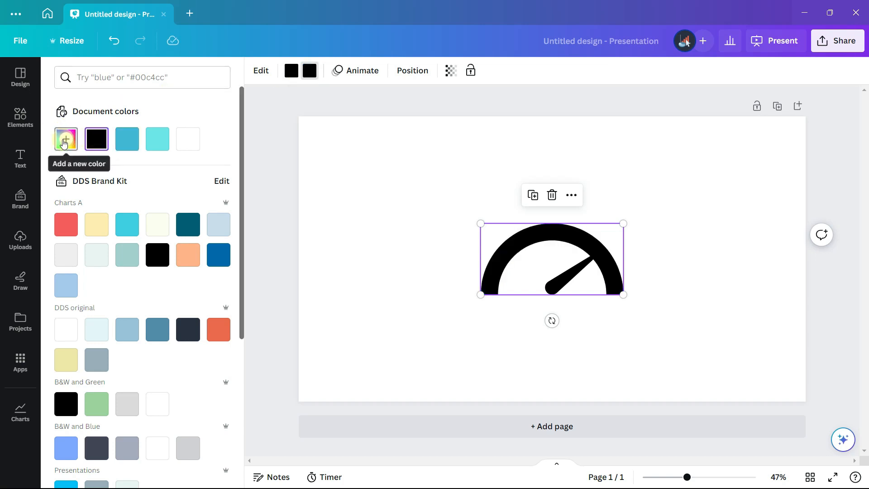
click(65, 138)
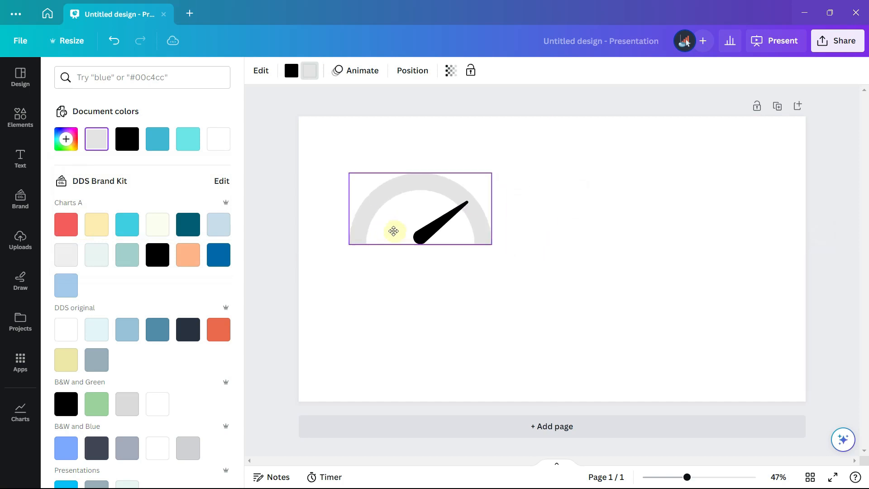
click(393, 231)
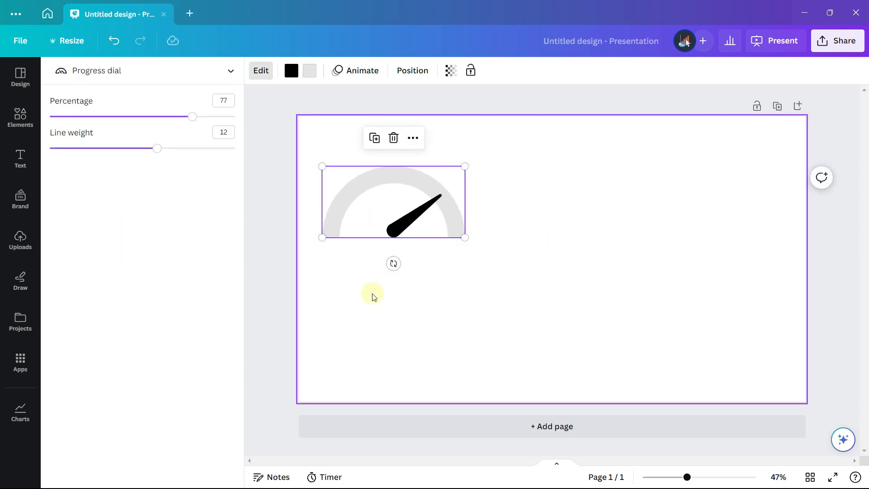
- Add a Donut chart from the Elements Charts collection beside the gauge
click(20, 116)
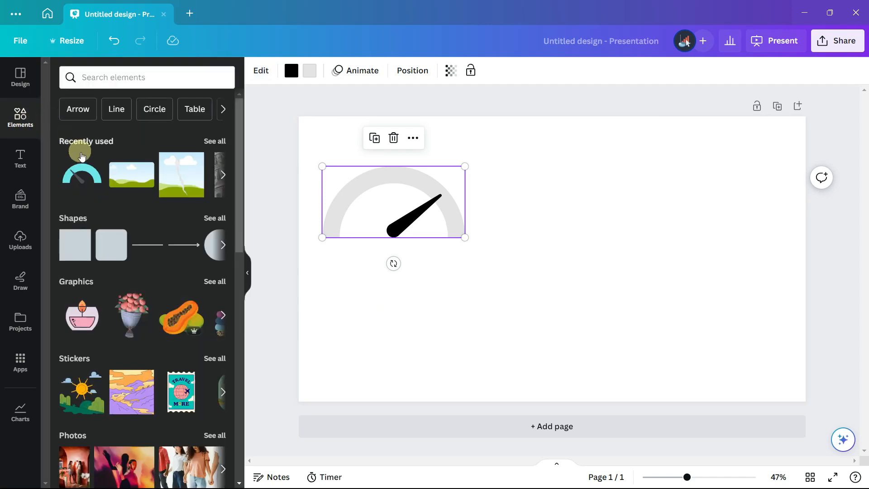
click(20, 412)
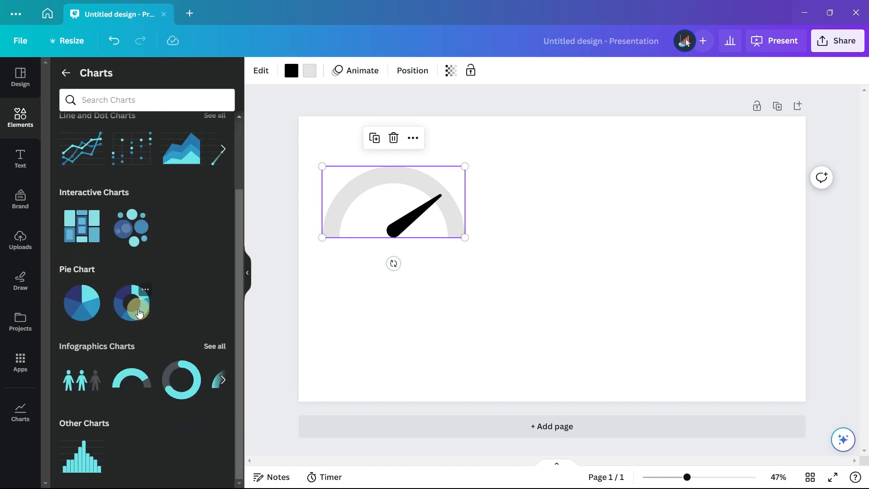
click(131, 303)
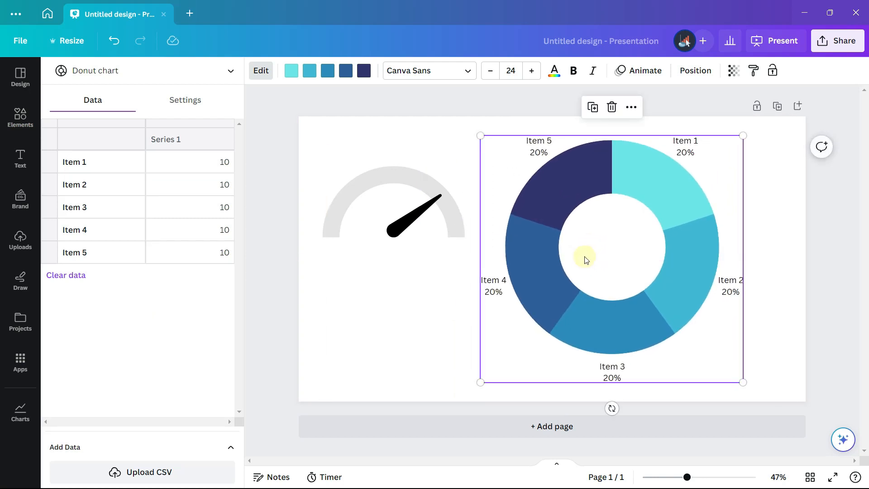
mouse_move(583, 261)
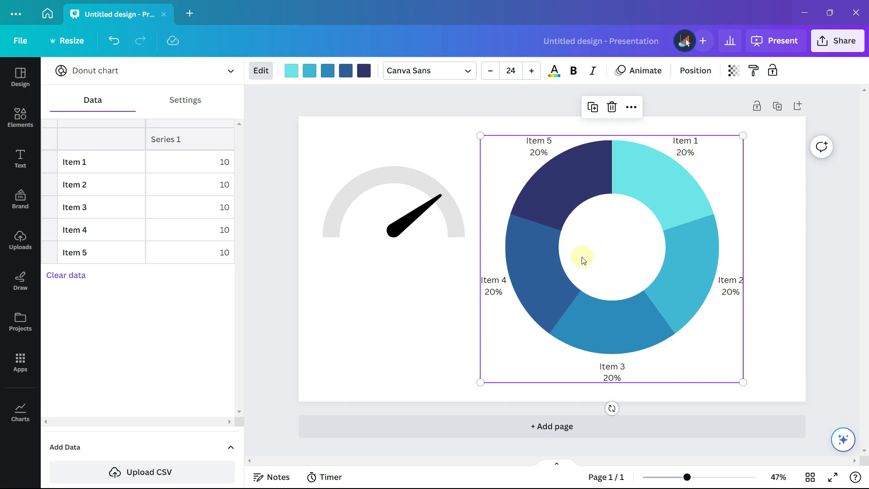
mouse_move(515, 291)
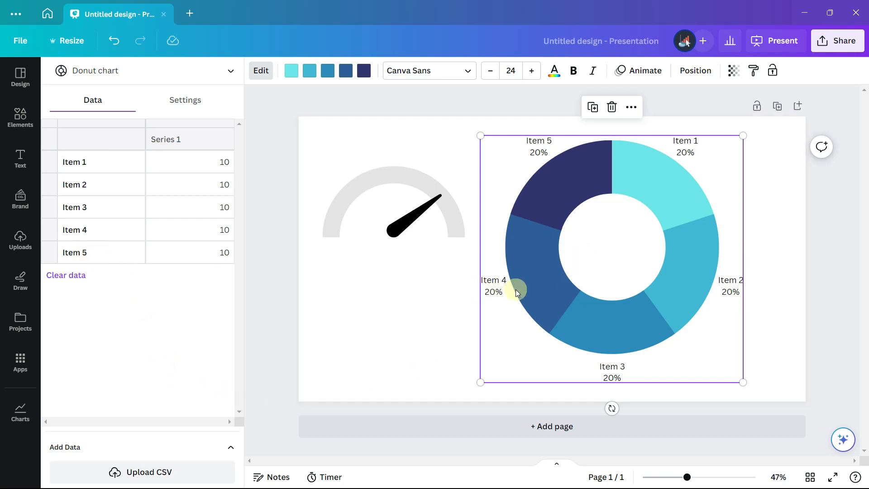
mouse_move(66, 275)
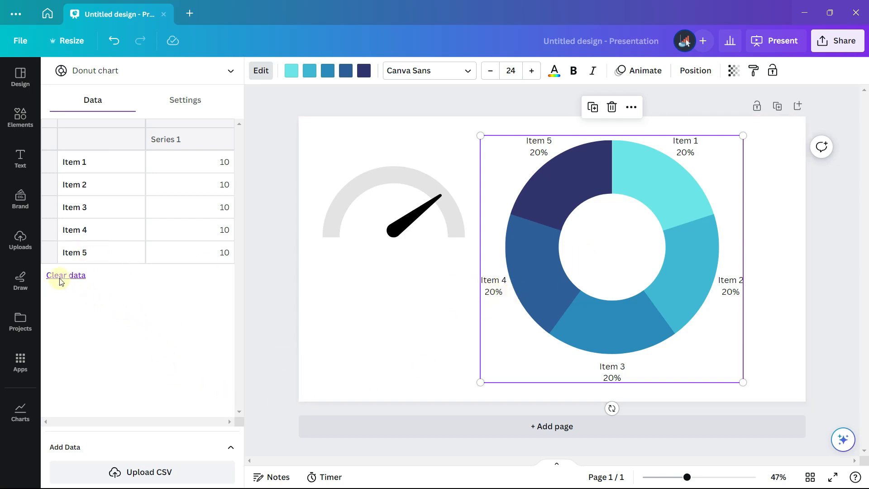
- Clear the donut's sample data and enter 1 in five rows and 5 in the sixth
click(66, 275)
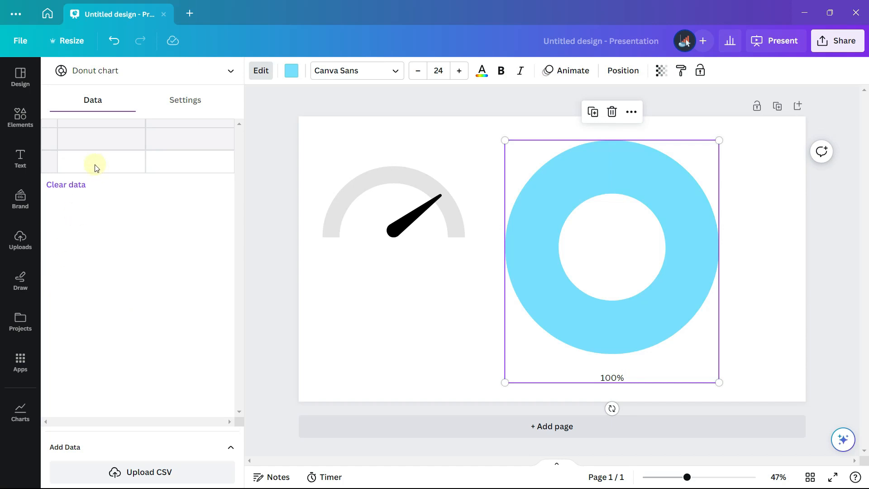
click(190, 161)
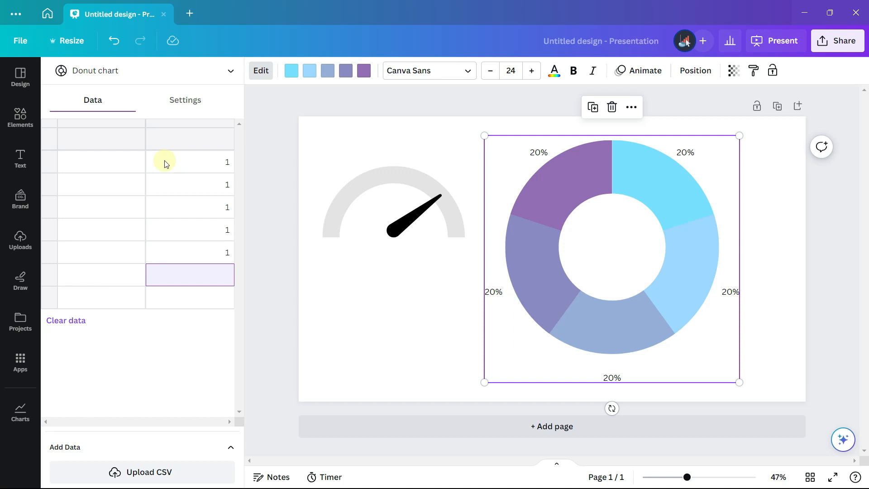
text(5)
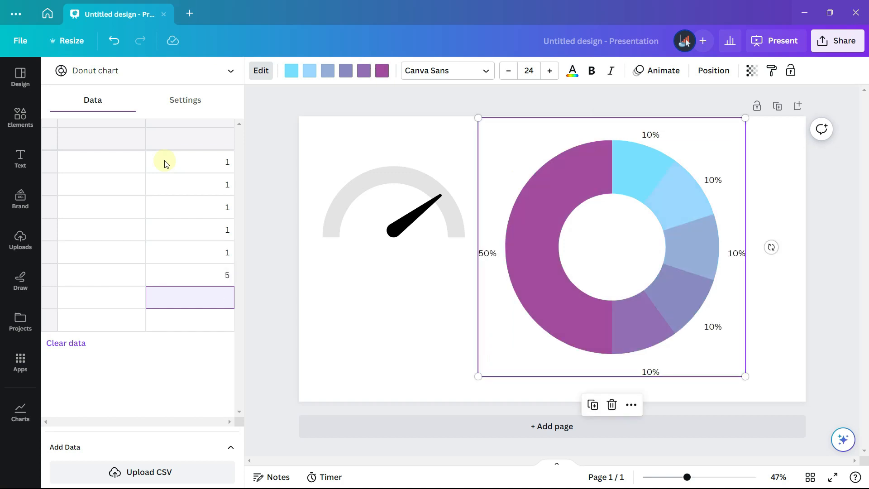
mouse_move(624, 81)
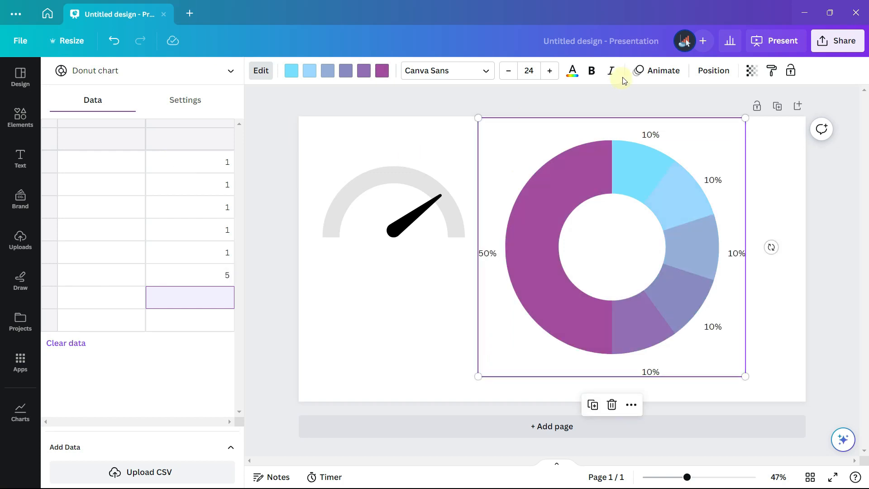
mouse_move(718, 304)
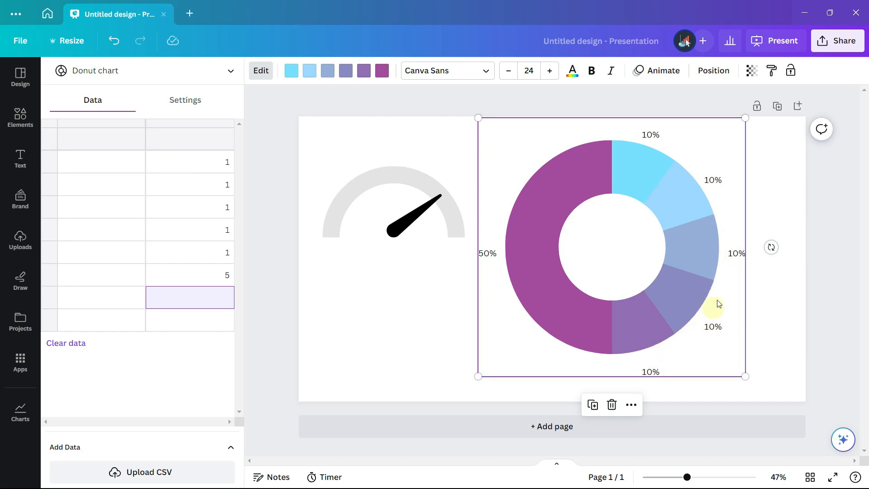
mouse_move(576, 347)
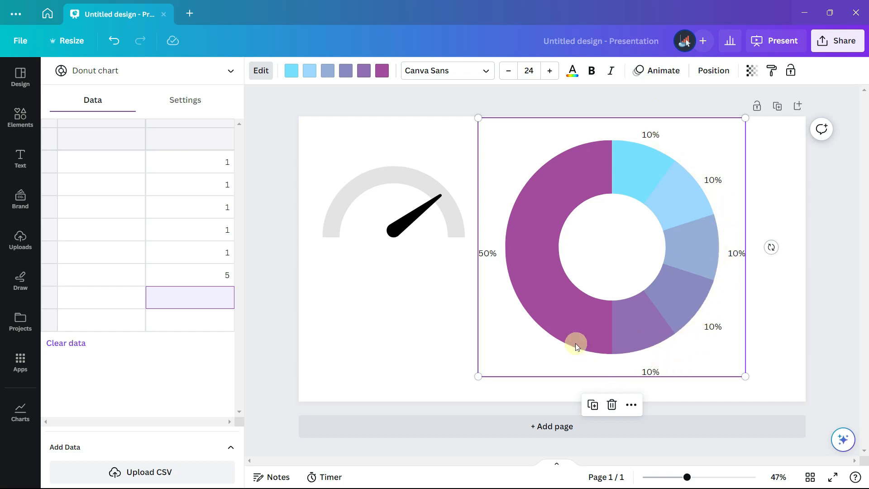
mouse_move(563, 349)
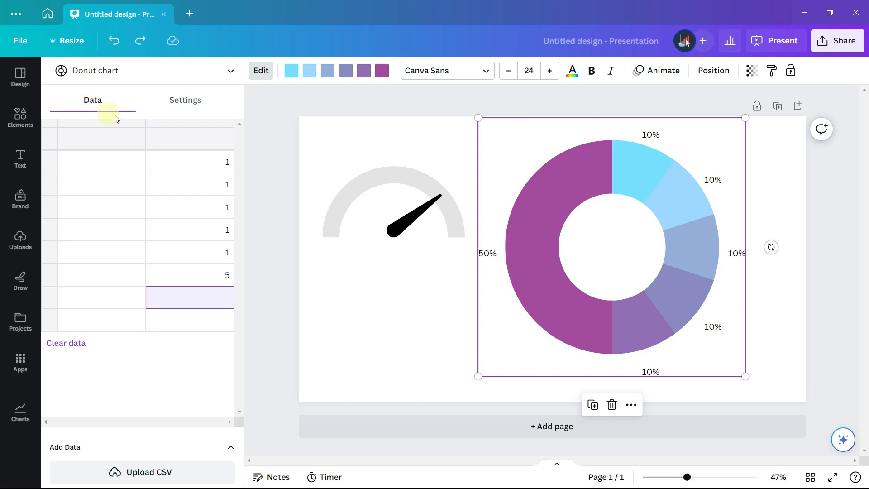
- Switch off Show labels in the donut chart's Settings
click(185, 99)
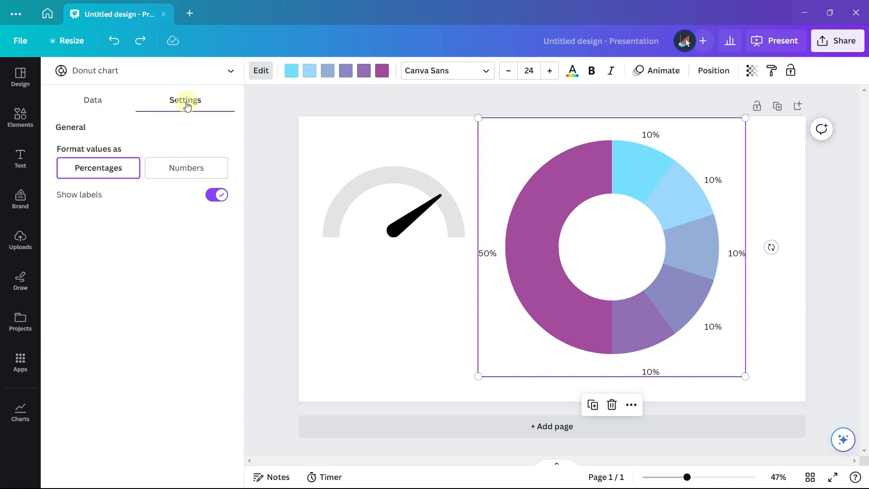
click(216, 195)
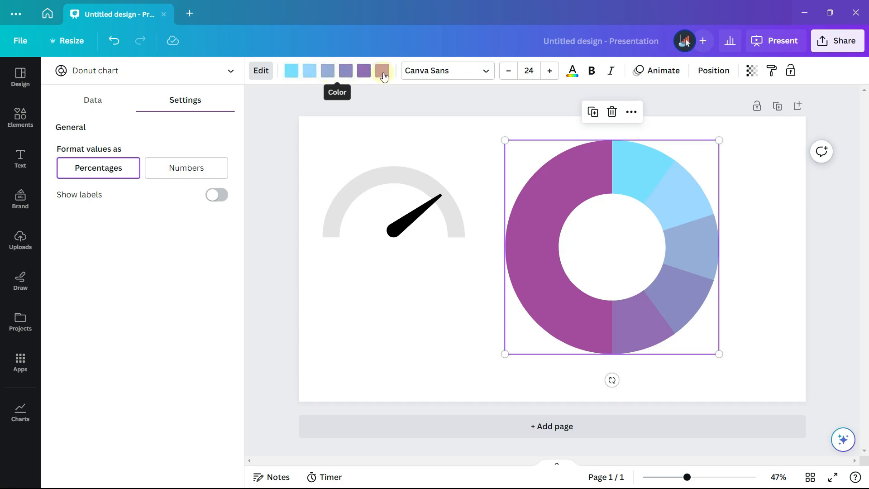
click(382, 70)
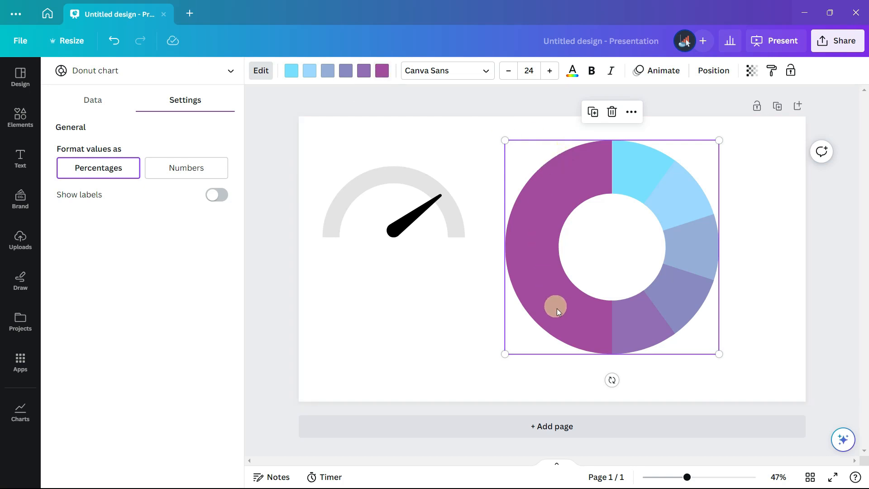
mouse_move(382, 70)
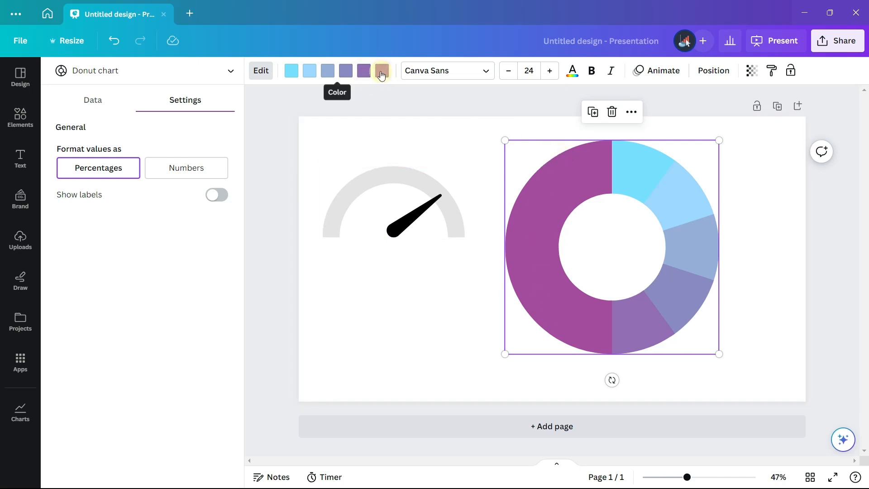
- Colour the donut's sixth, half-ring slice white from Document colors
click(381, 71)
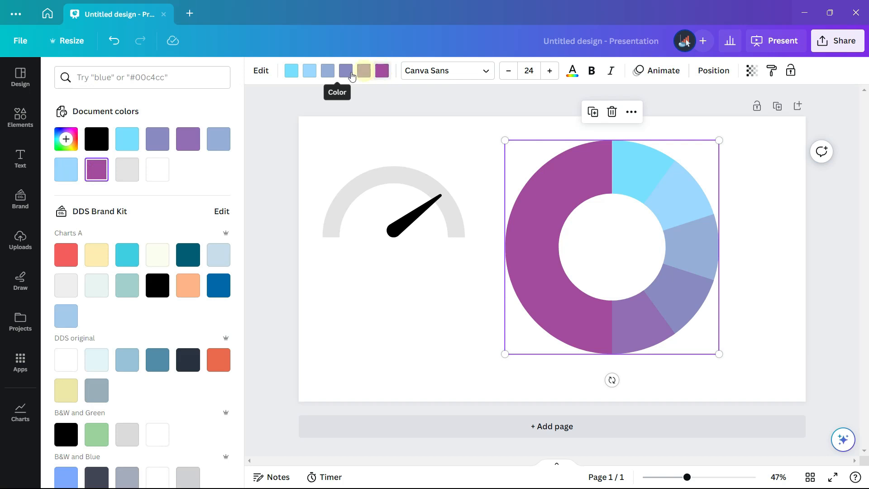
click(158, 169)
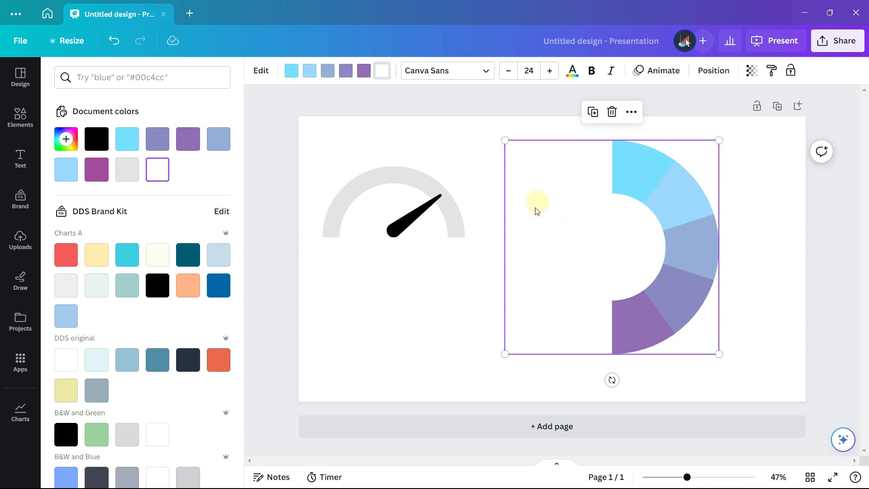
mouse_move(623, 317)
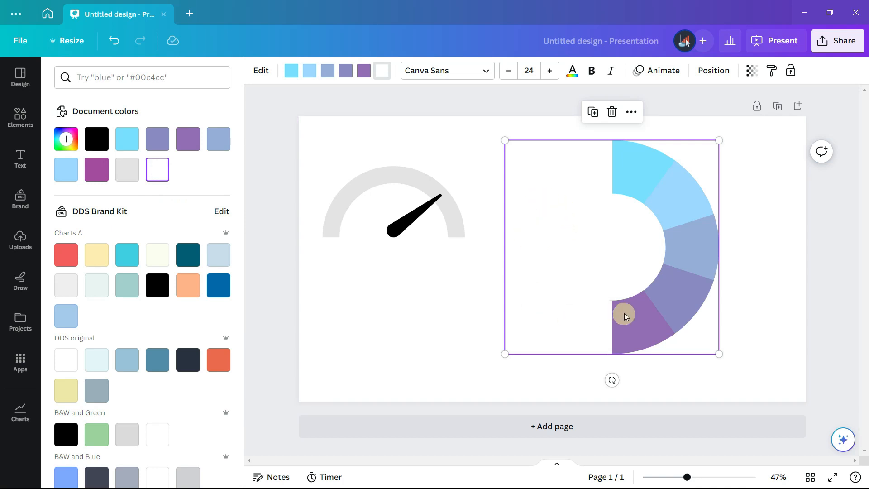
mouse_move(613, 380)
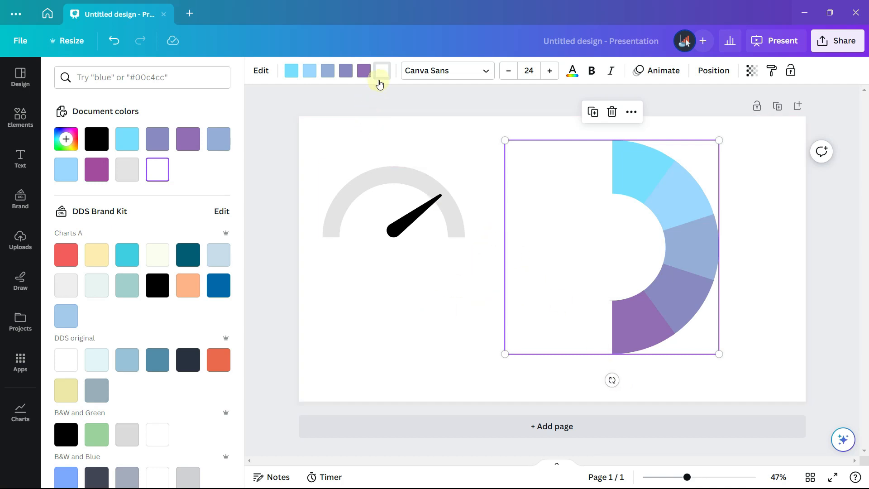
mouse_move(381, 71)
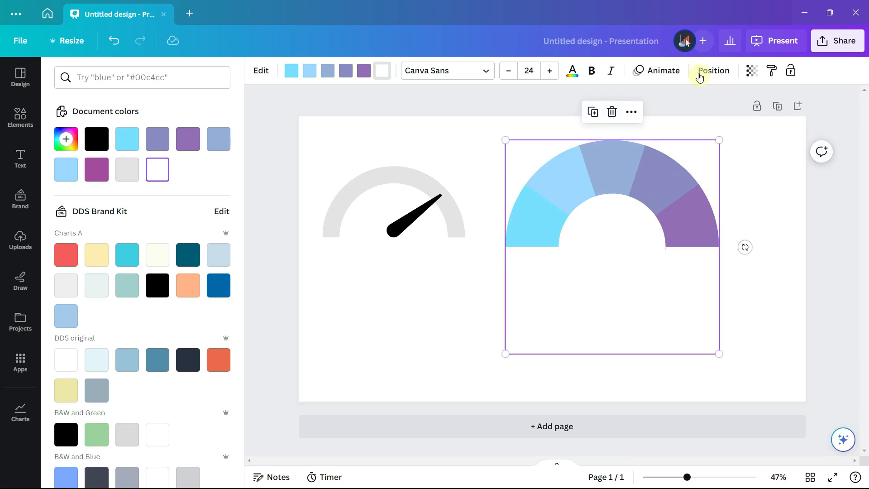
- Rotate the donut chart -90° into an arch and open Position
click(714, 70)
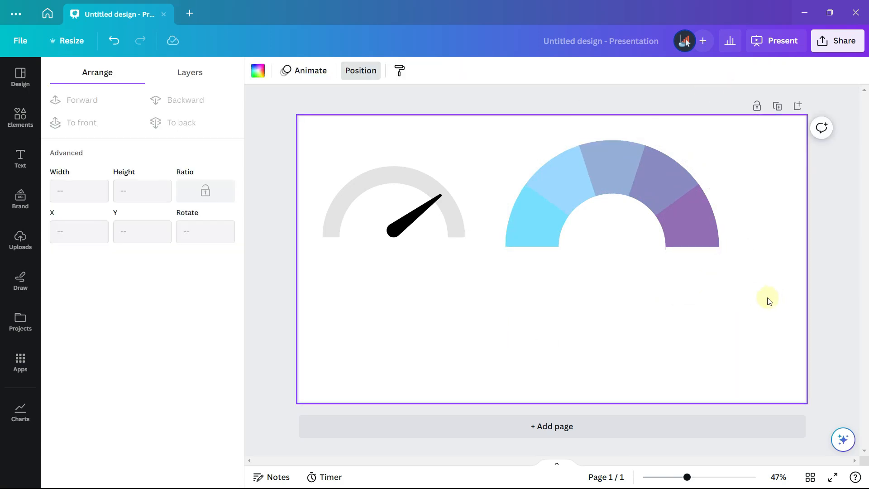
mouse_move(778, 274)
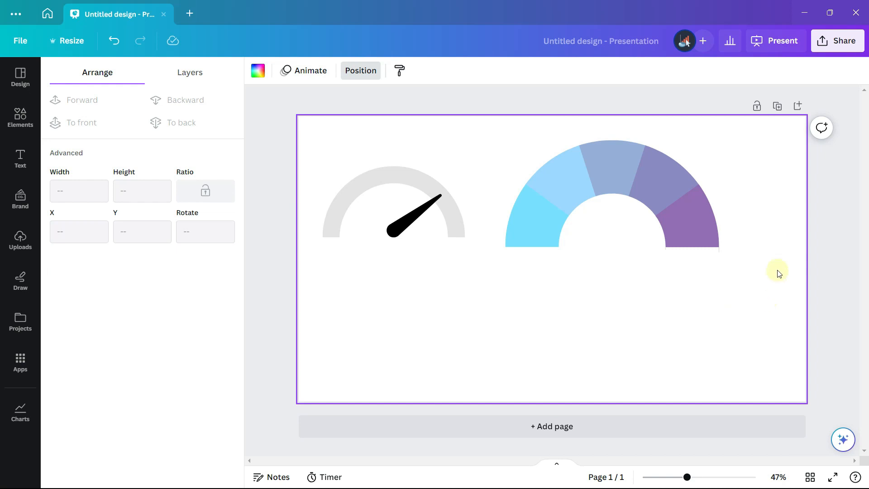
mouse_move(798, 106)
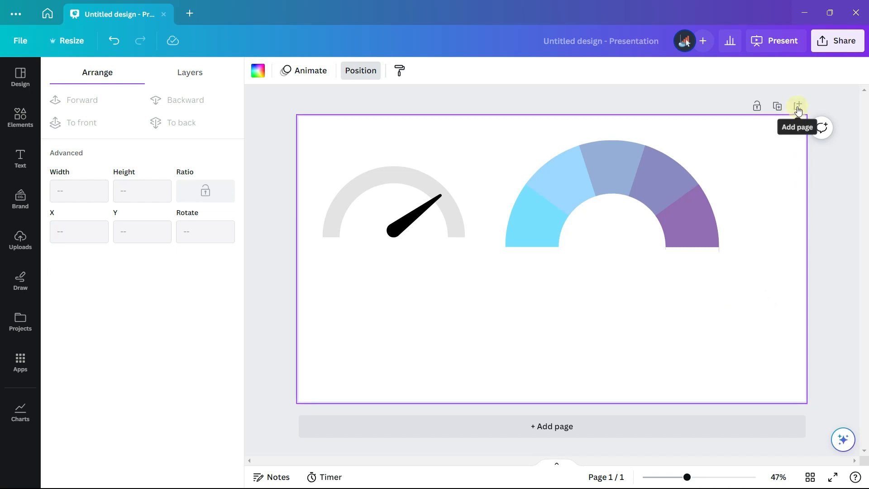
- Add a second page of five colour squares and a duplicated row at transparency 20
click(798, 106)
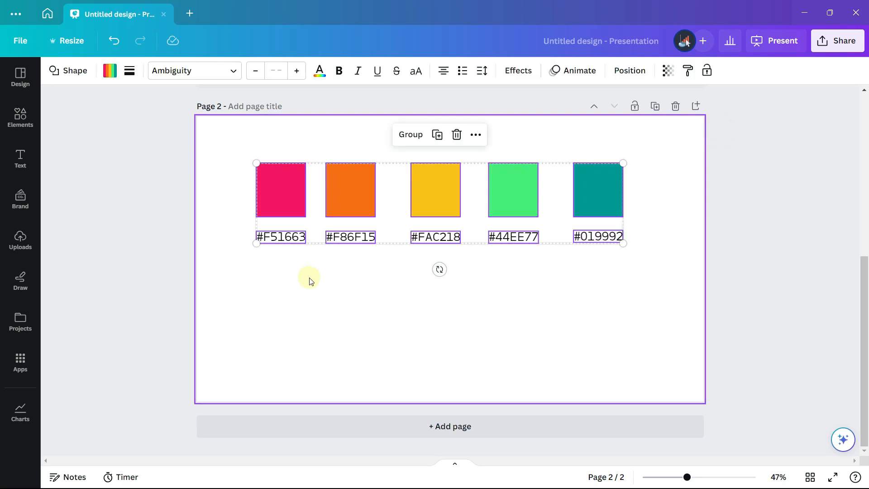
click(237, 150)
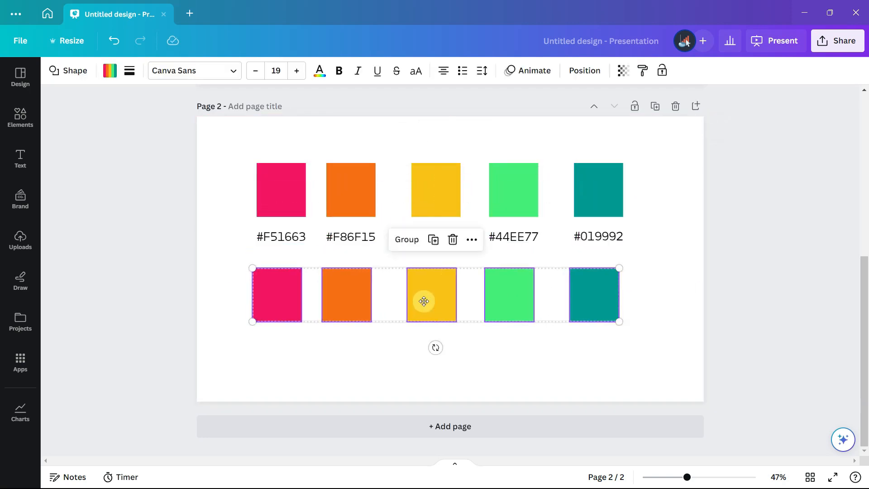
mouse_move(800, 215)
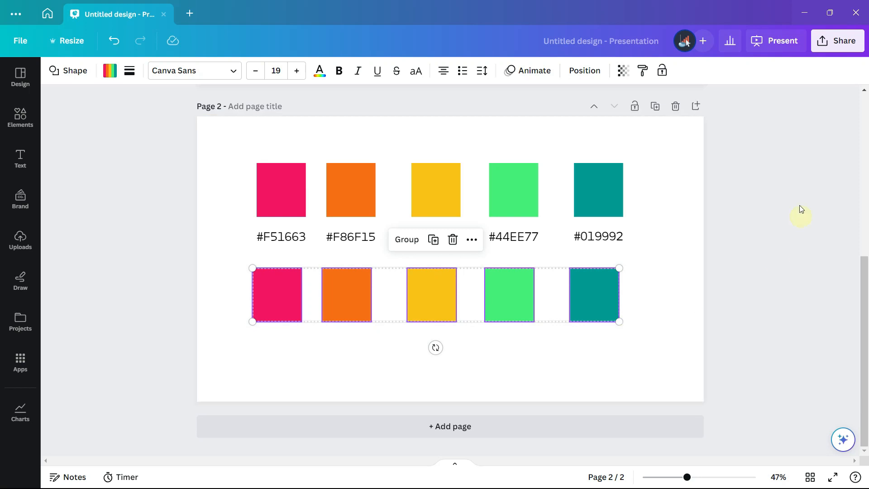
click(623, 70)
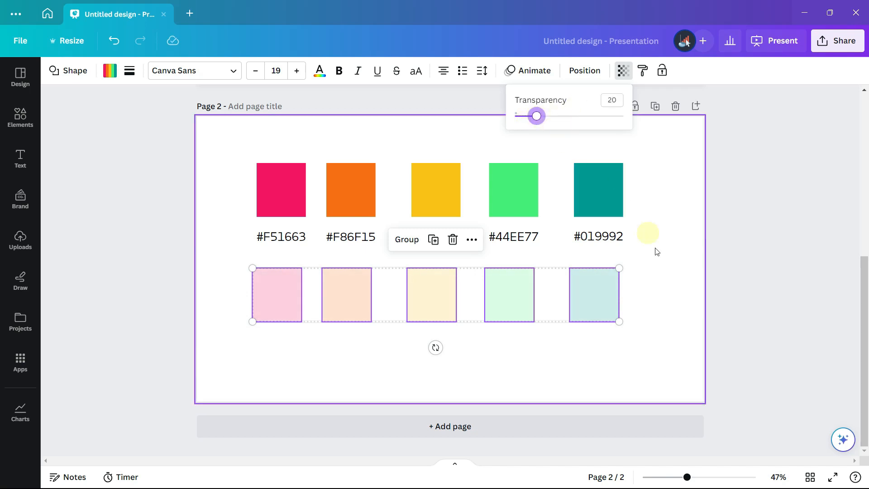
click(640, 361)
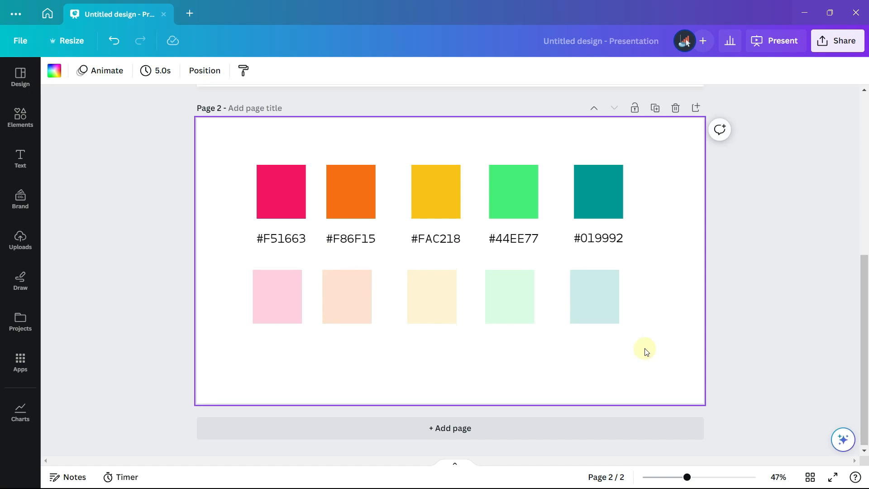
- Recolour the arch slices with custom pale tints sampled from the slide using the eyedropper
scroll(up, 3)
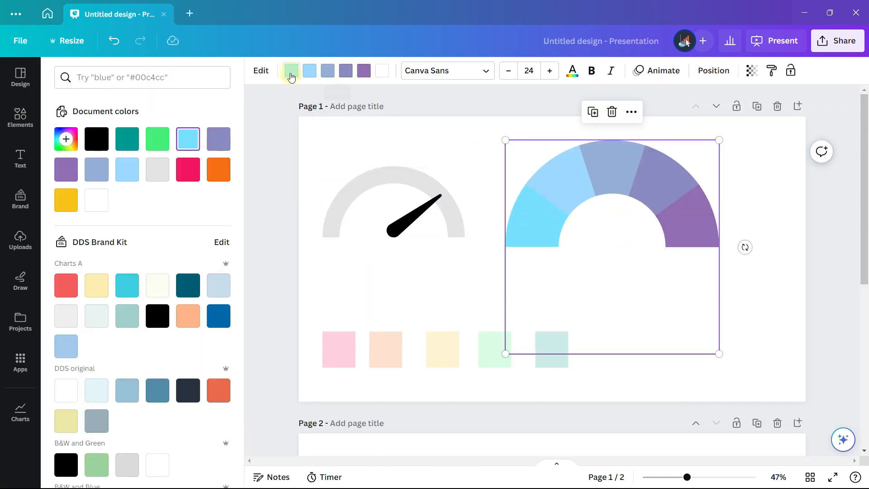
click(65, 138)
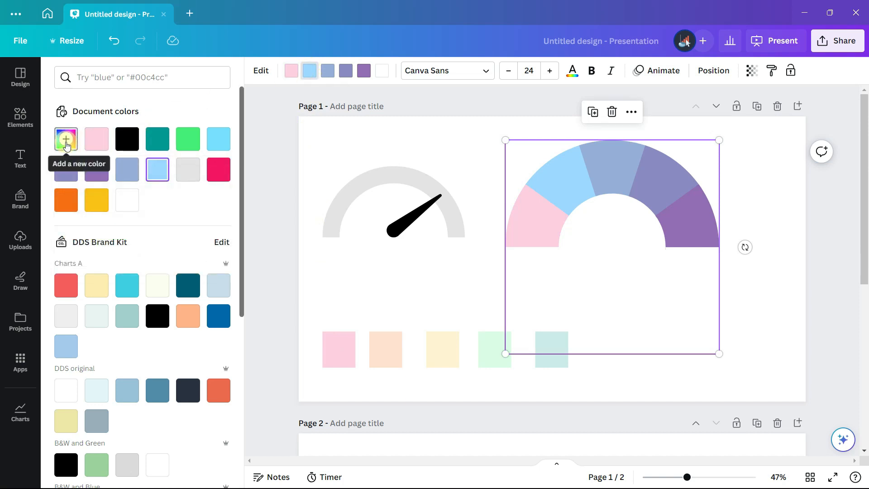
click(66, 139)
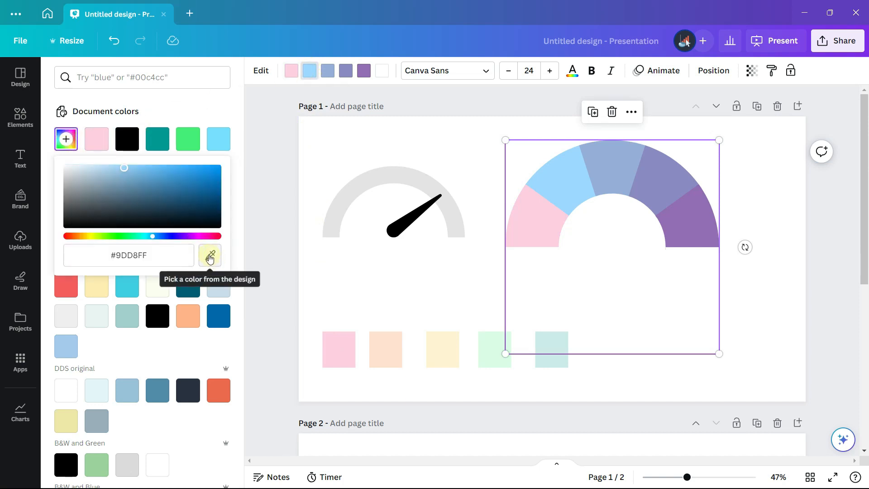
click(385, 350)
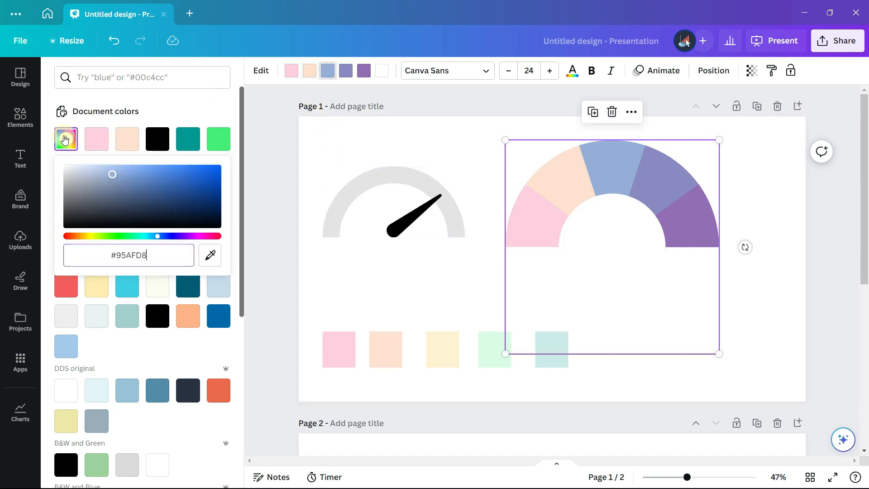
click(210, 255)
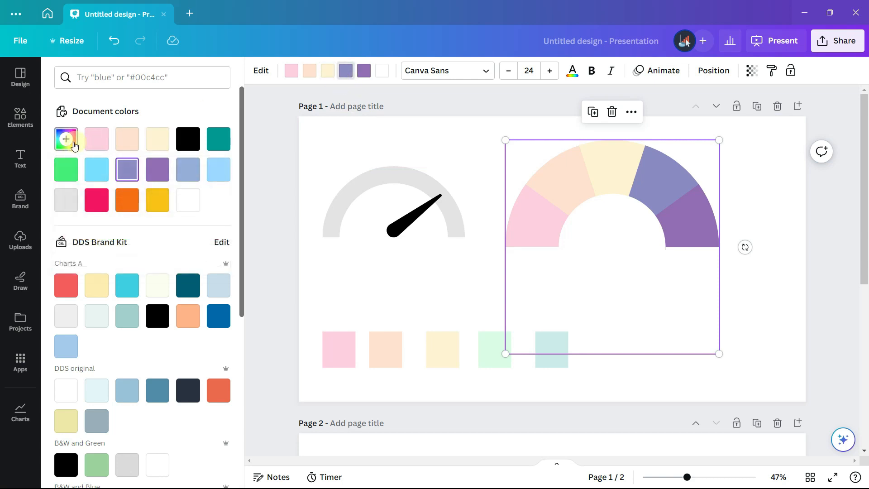
click(65, 139)
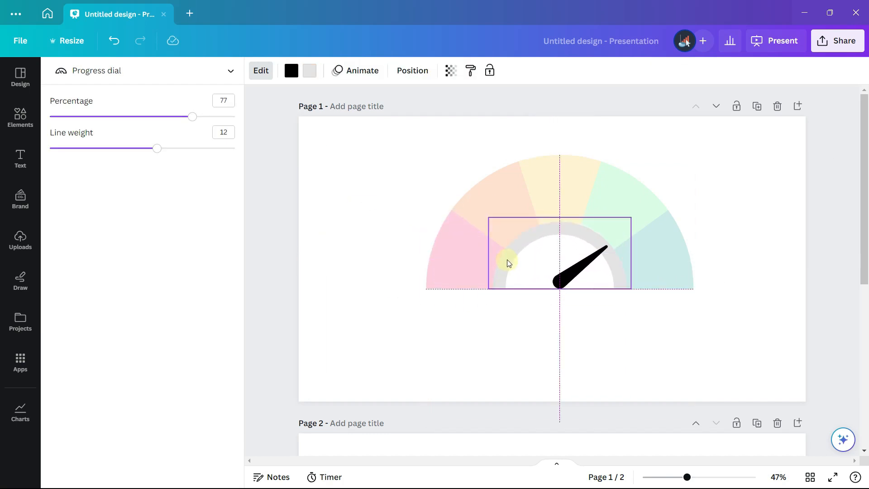
- Deselect the needle dial and select the pastel five-slice arch for resizing
click(507, 264)
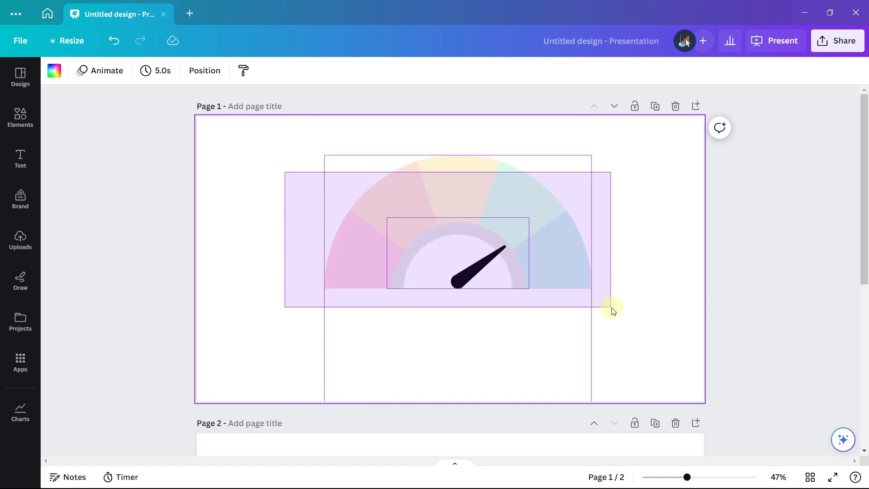
click(457, 252)
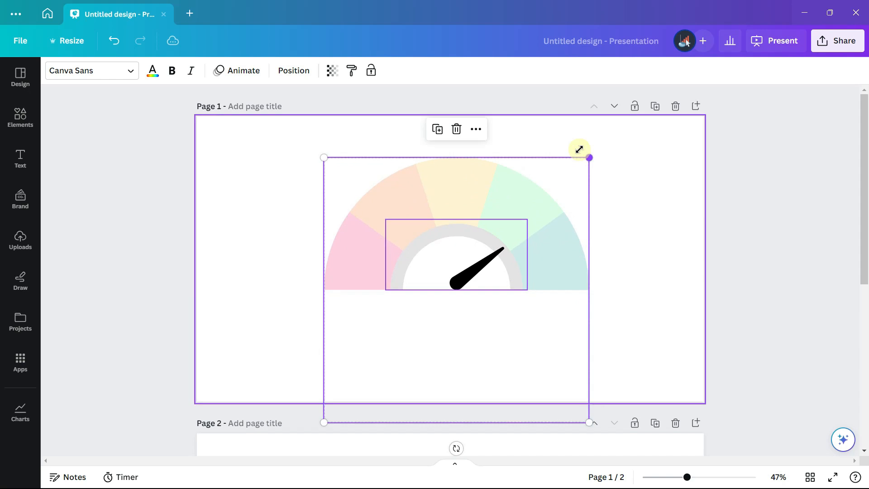
mouse_move(592, 159)
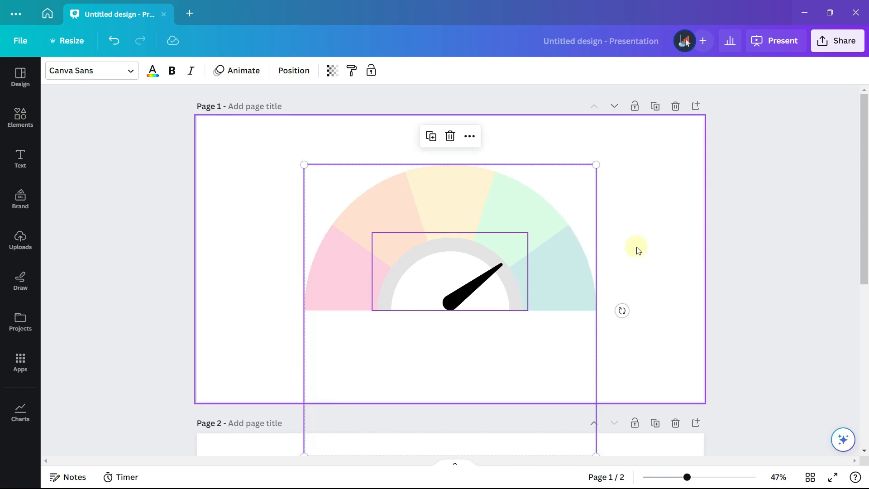
- Deselect the gauge arch to start adding the agreement text labels
click(20, 159)
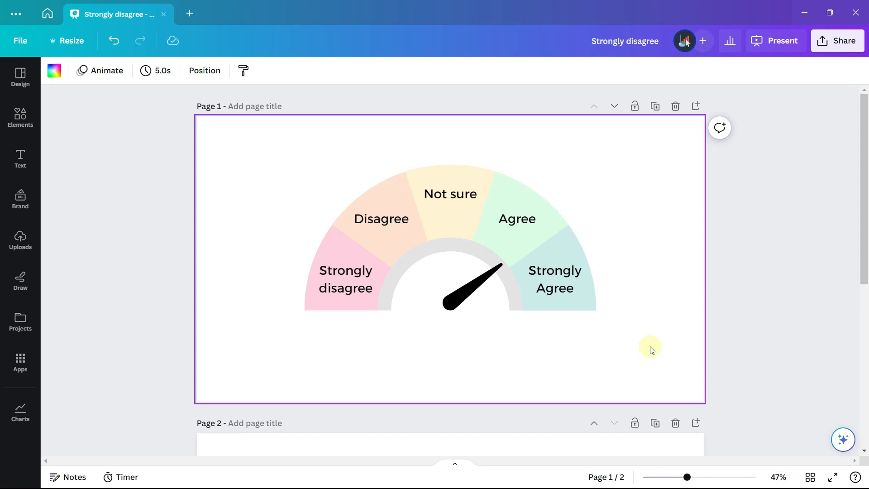
- Select the needle dial from the Layers list and lower its percentage toward Agree
click(450, 261)
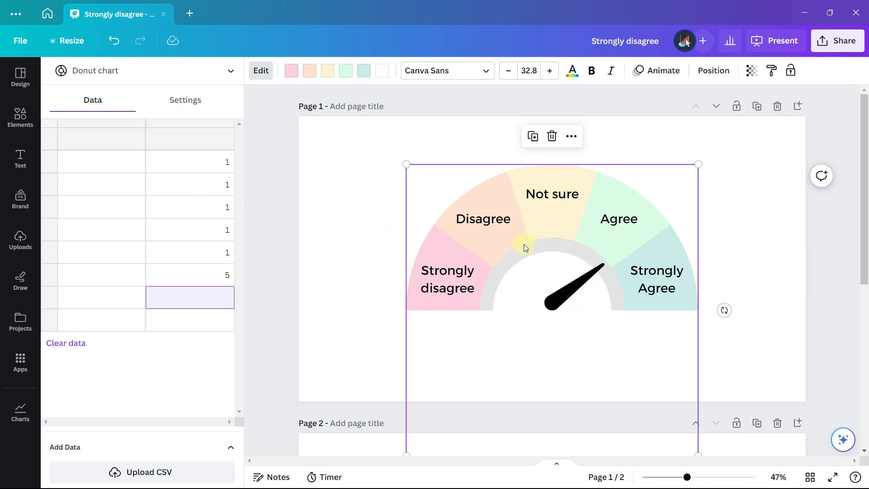
click(713, 71)
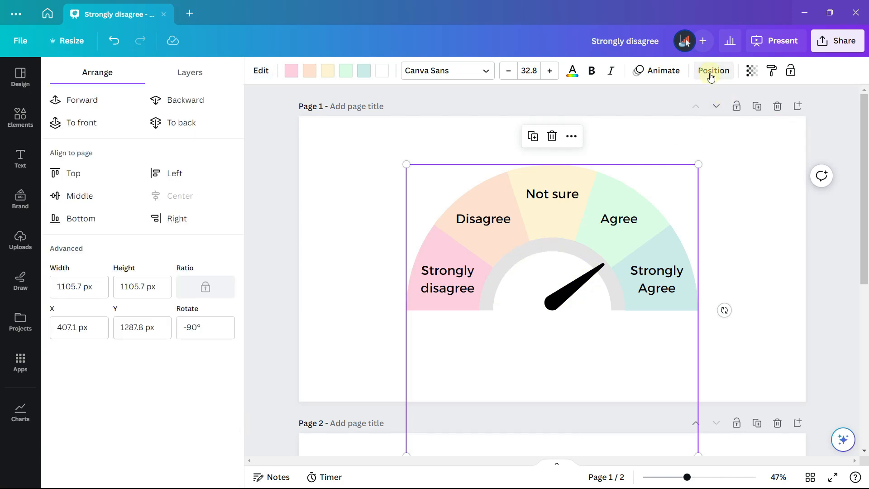
click(189, 72)
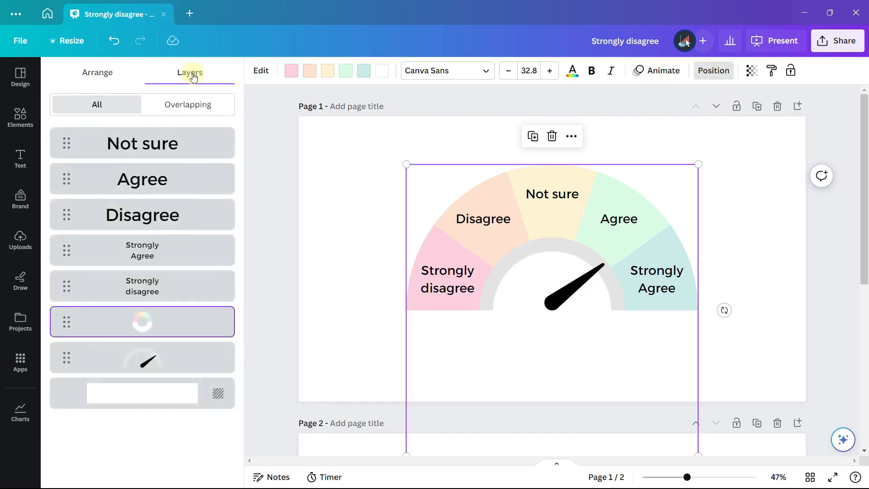
click(141, 358)
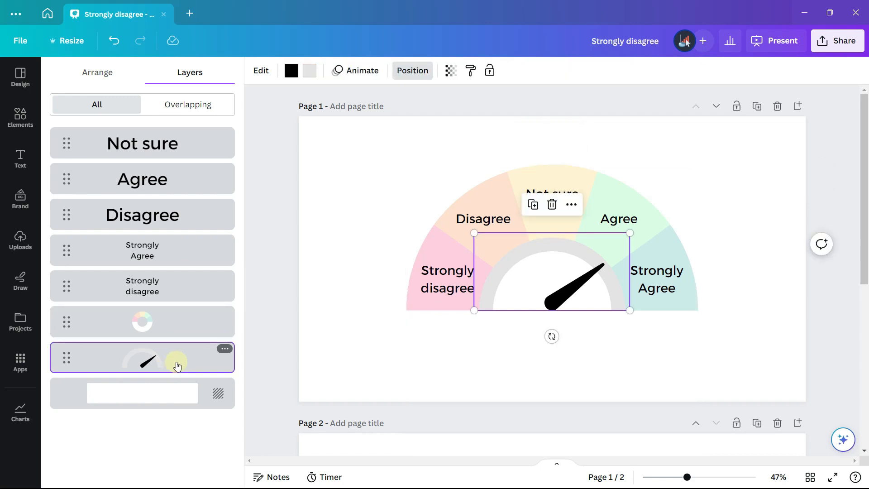
click(261, 71)
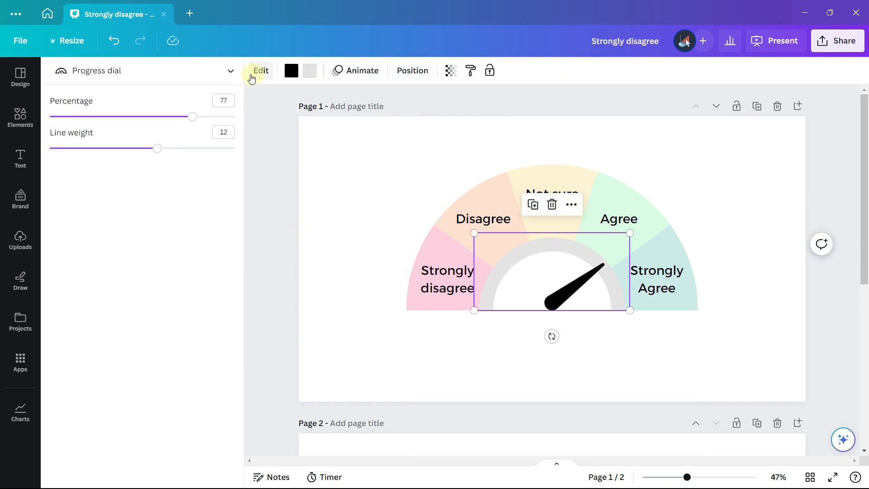
drag(192, 117, 178, 117)
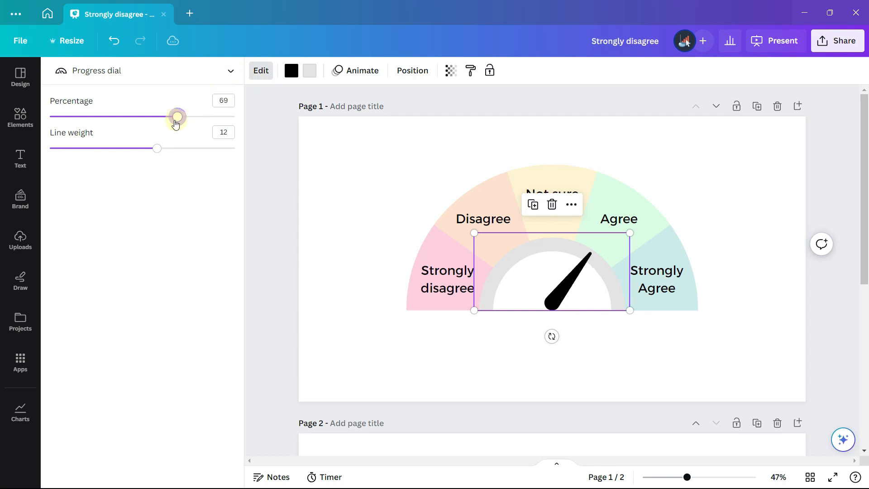
drag(177, 117, 77, 117)
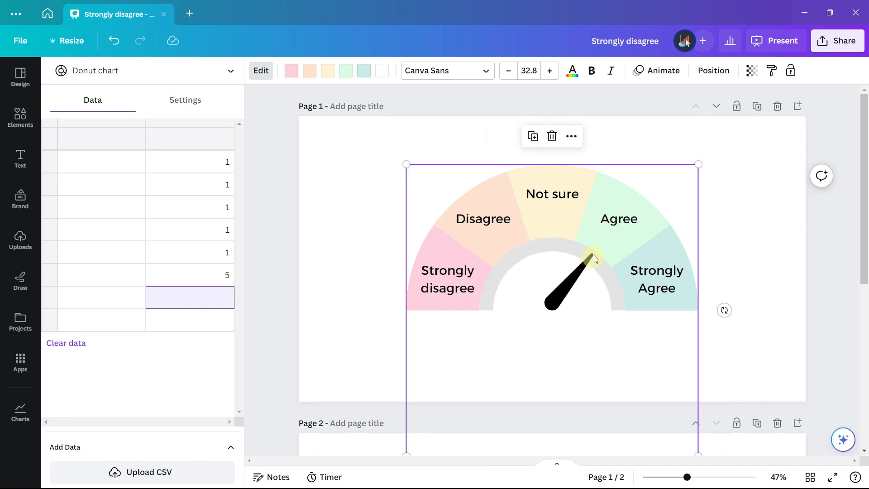
mouse_move(515, 234)
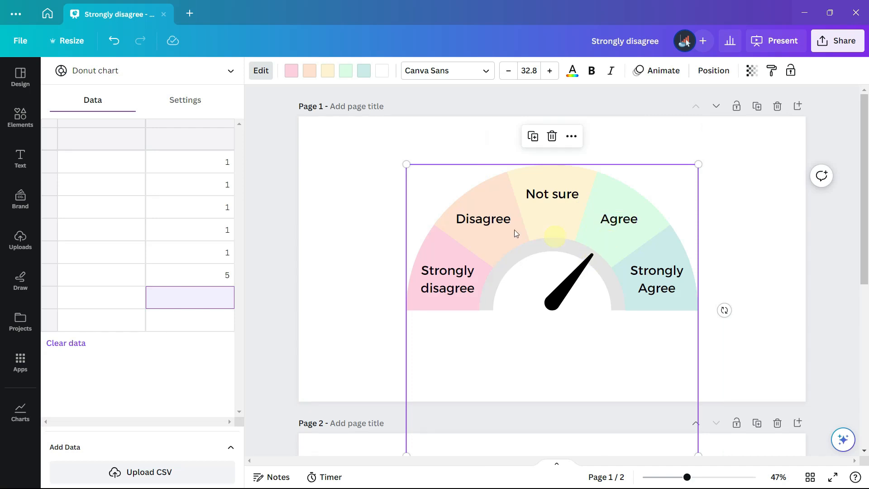
- Colour the Agree slice bright green #44ee77 and bold the Agree label
click(346, 71)
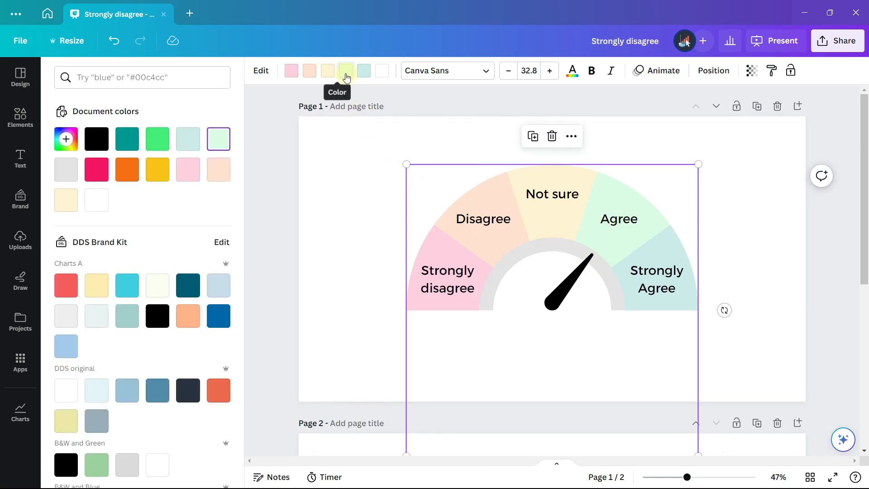
mouse_move(157, 139)
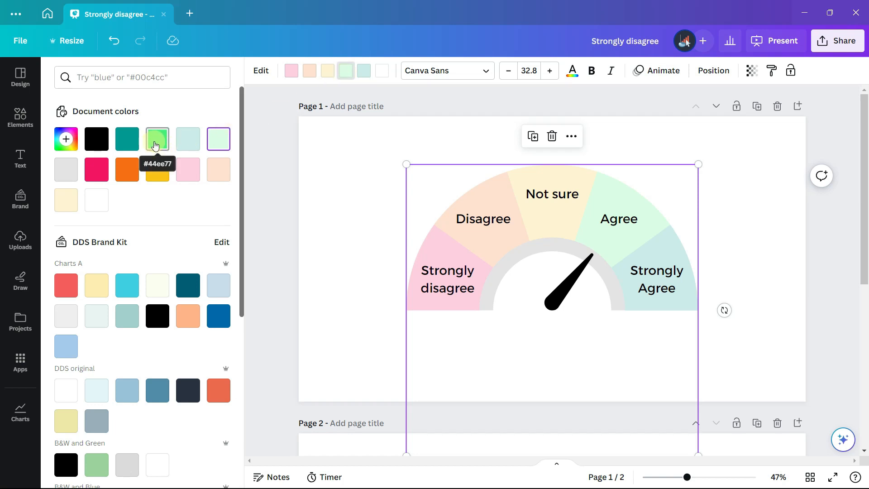
click(157, 139)
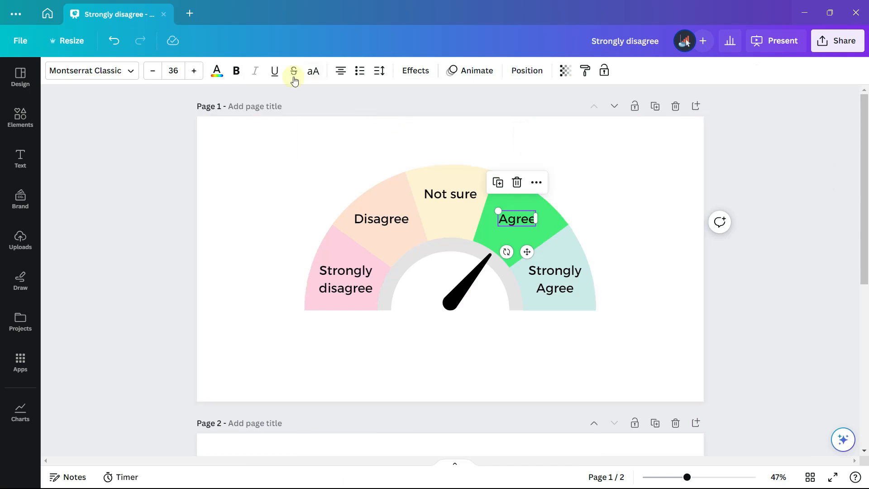
click(658, 235)
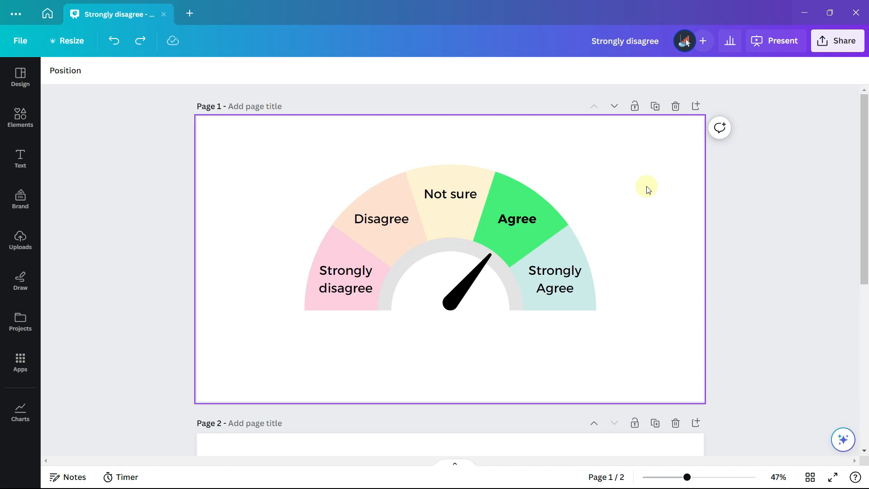
click(655, 106)
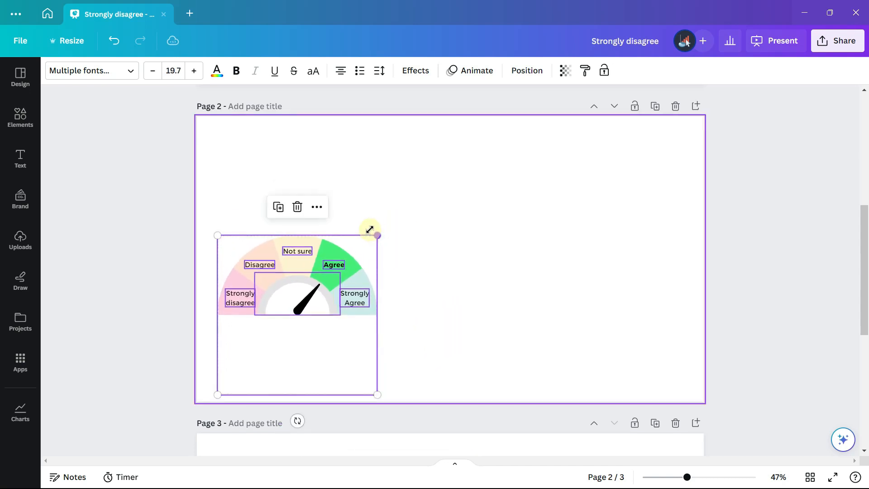
mouse_move(366, 254)
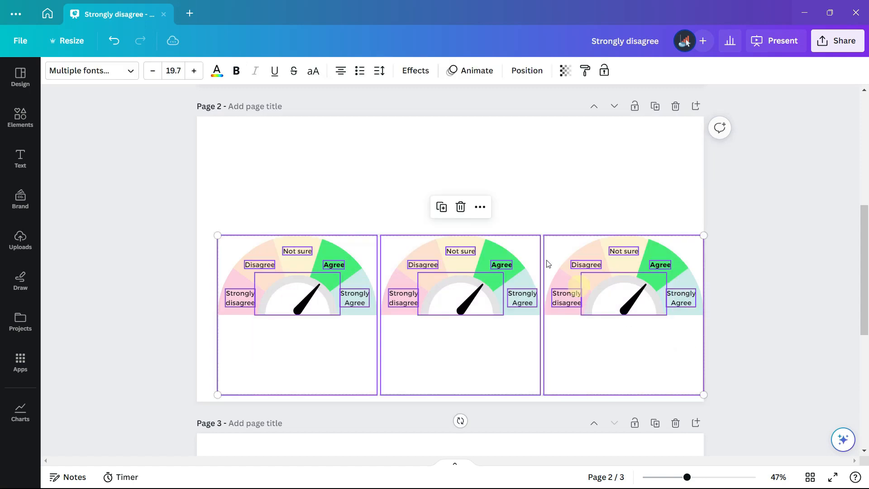
- Deselect the three gauge copies lined up on page 2
click(496, 343)
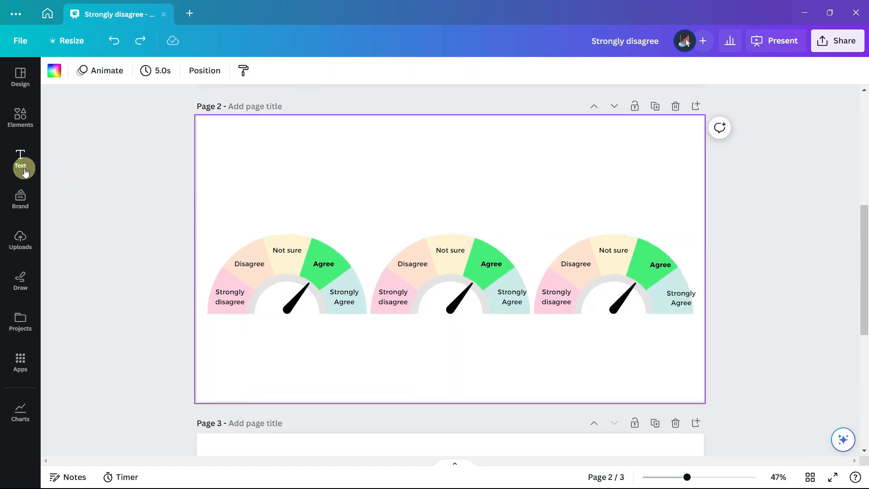
- Add a subheading caption 'I like the work' under the first gauge and adjust its width
click(20, 159)
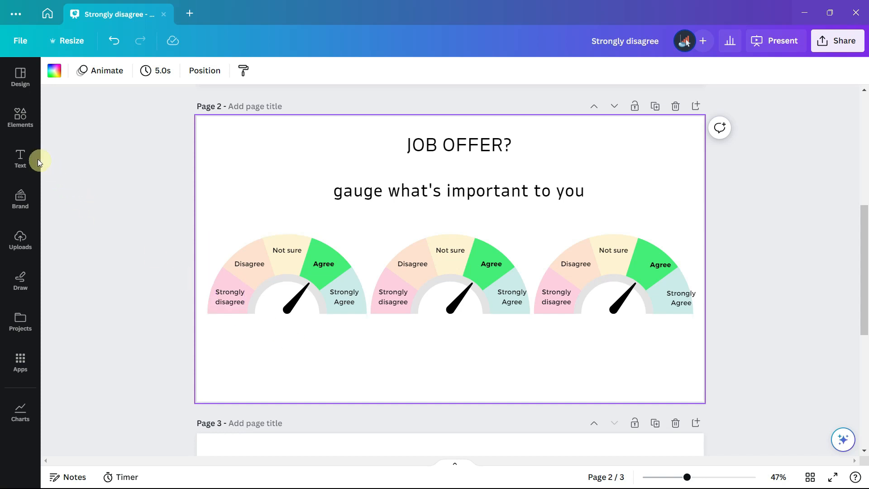
click(551, 258)
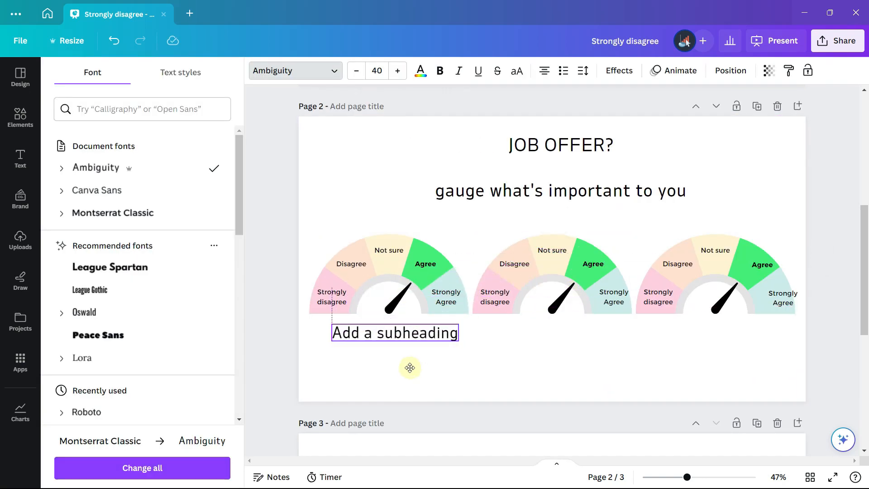
click(388, 272)
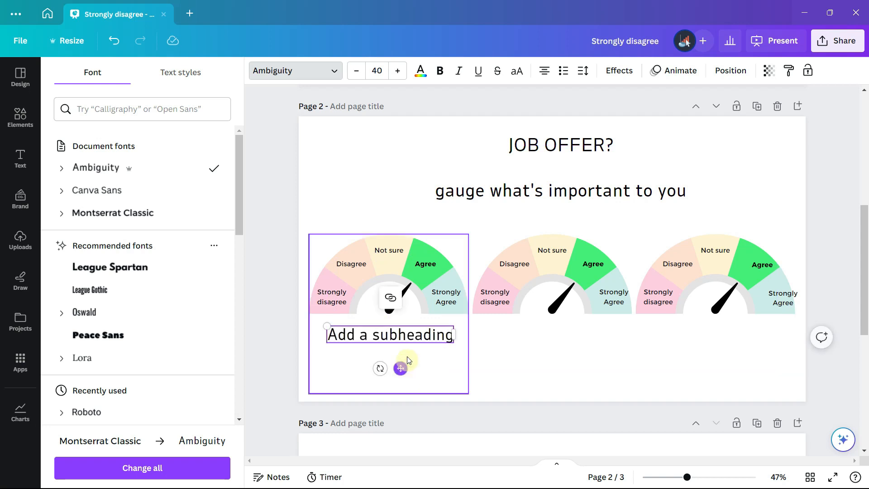
triple_click(390, 335)
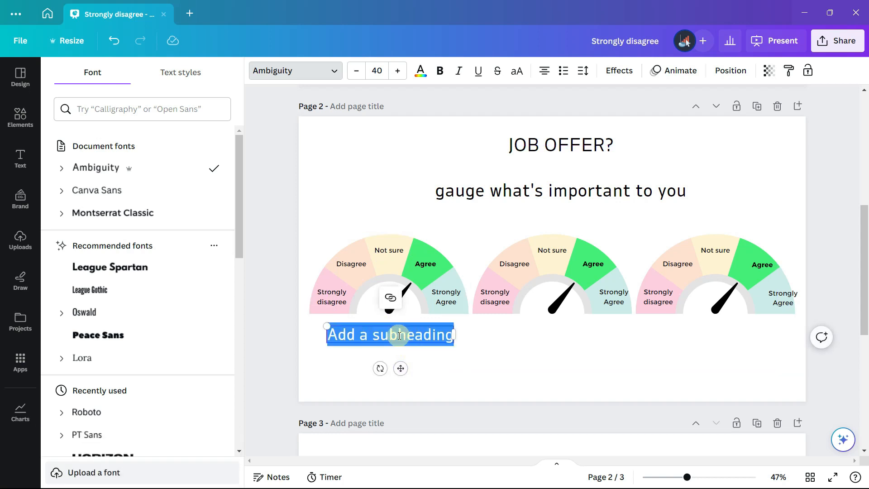
text(I like the work)
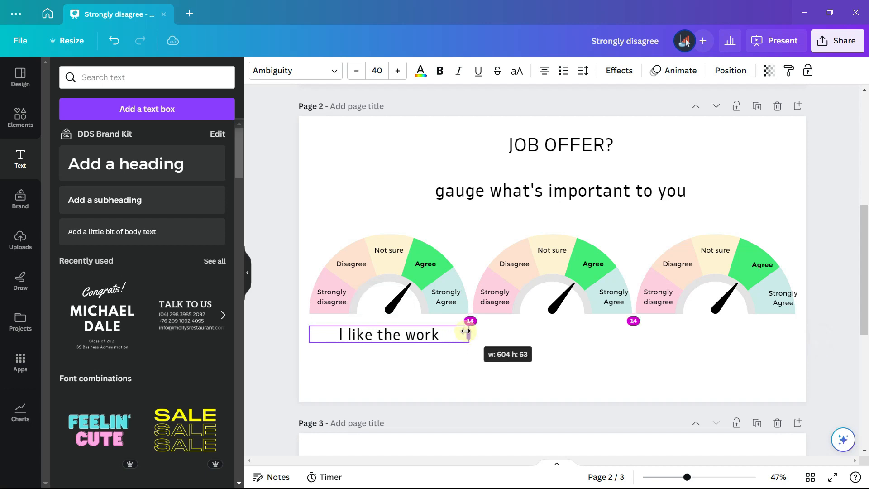
click(551, 302)
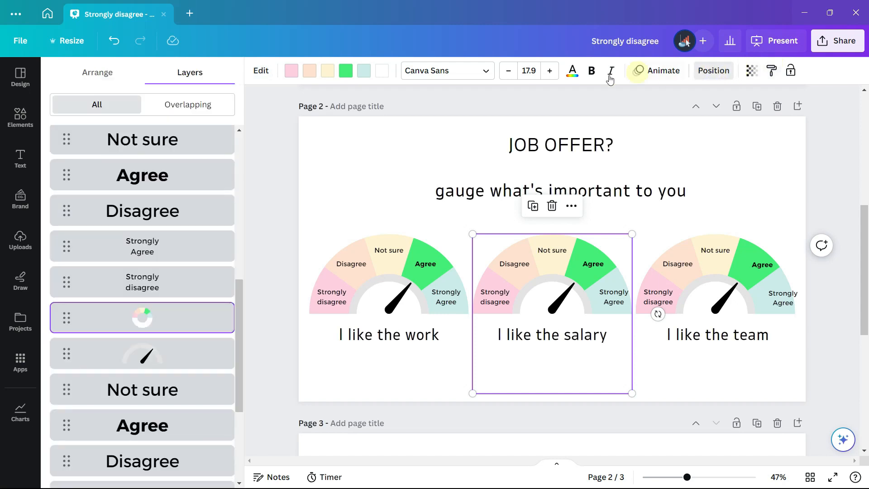
- Highlight the salary gauge's Disagree slice in orange with a bold label
scroll(down, 3)
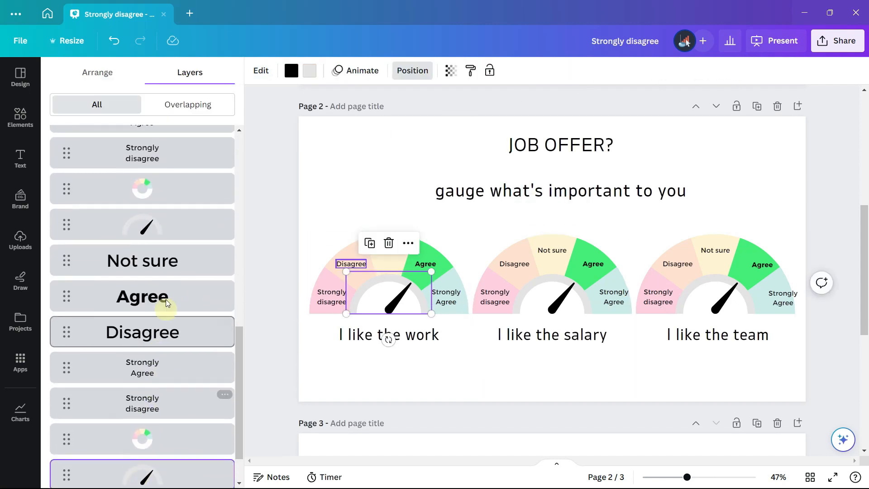
click(552, 300)
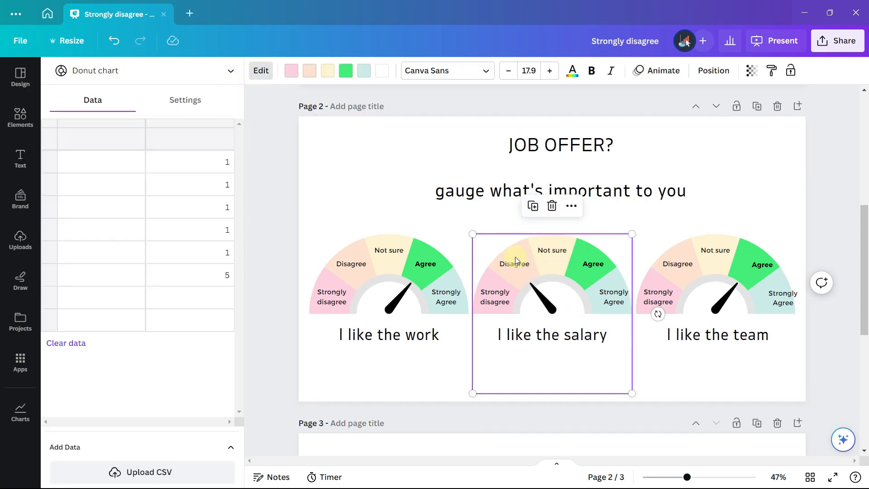
click(290, 71)
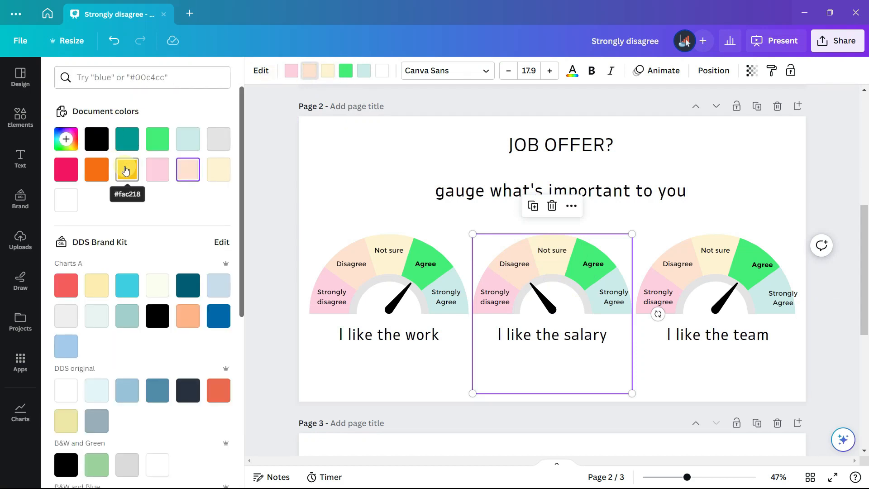
click(96, 169)
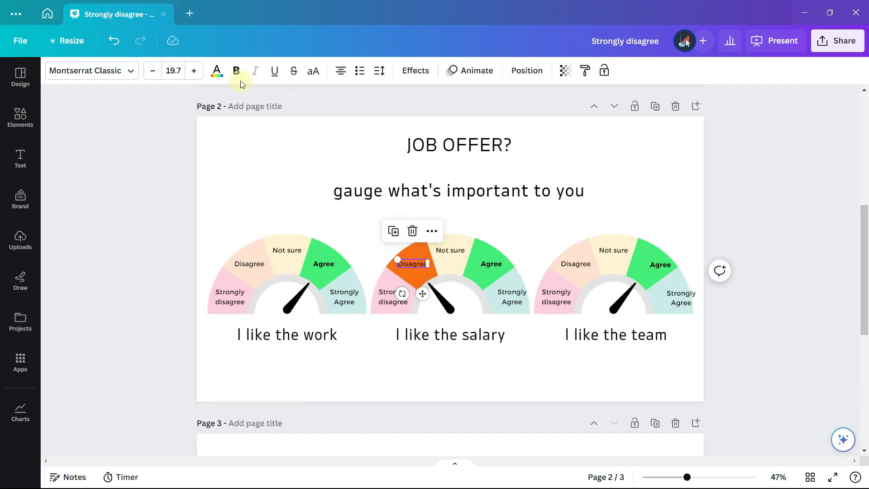
click(412, 272)
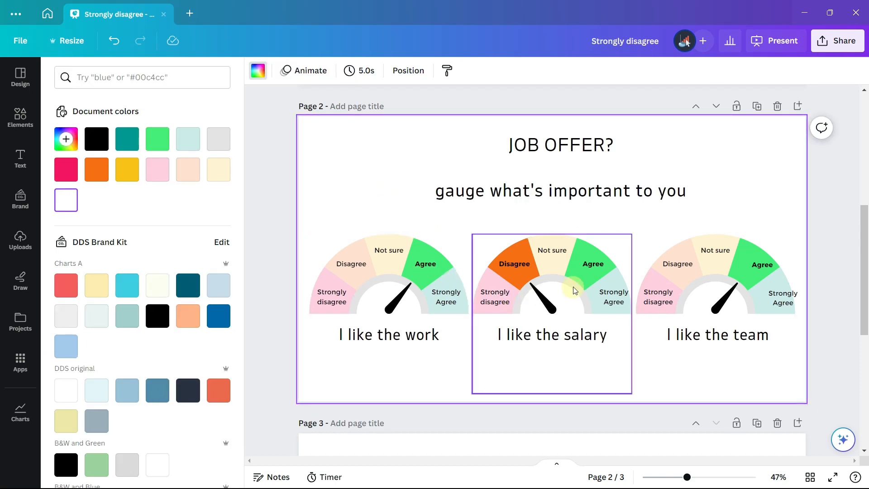
mouse_move(585, 275)
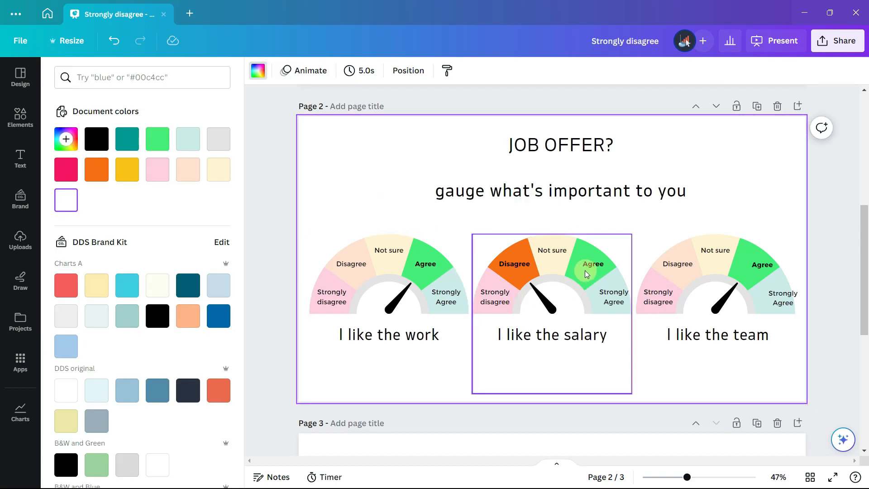
- Reset the bright Agree slice to the pale green code, then present full screen
scroll(down, 3)
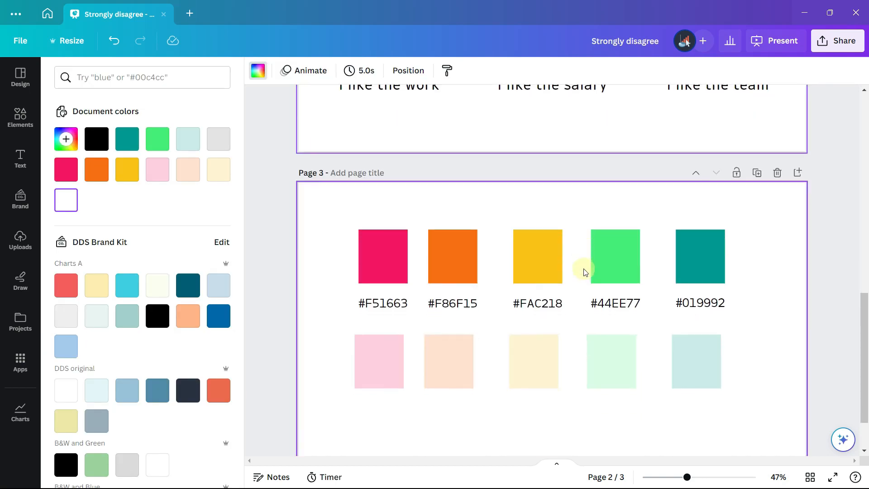
click(610, 331)
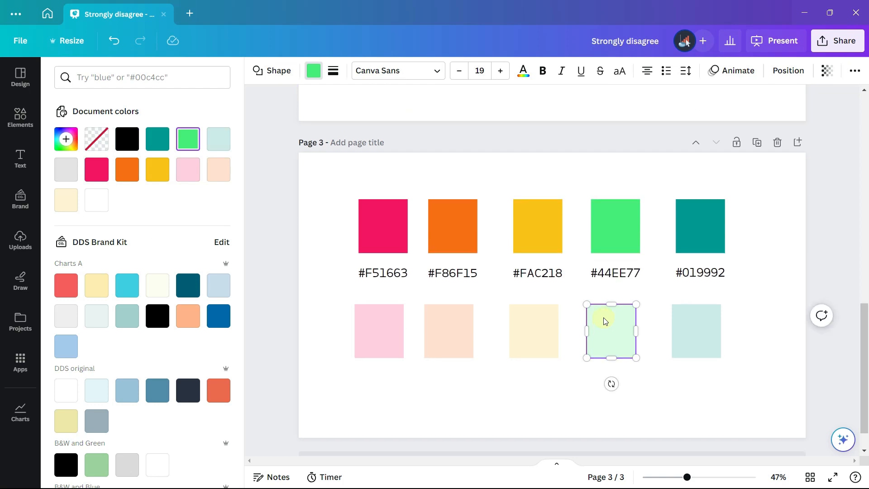
scroll(up, 3)
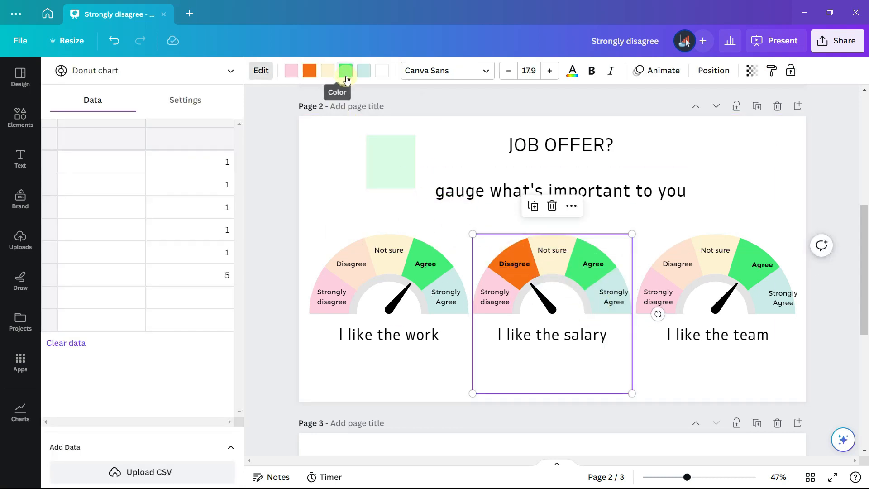
click(345, 70)
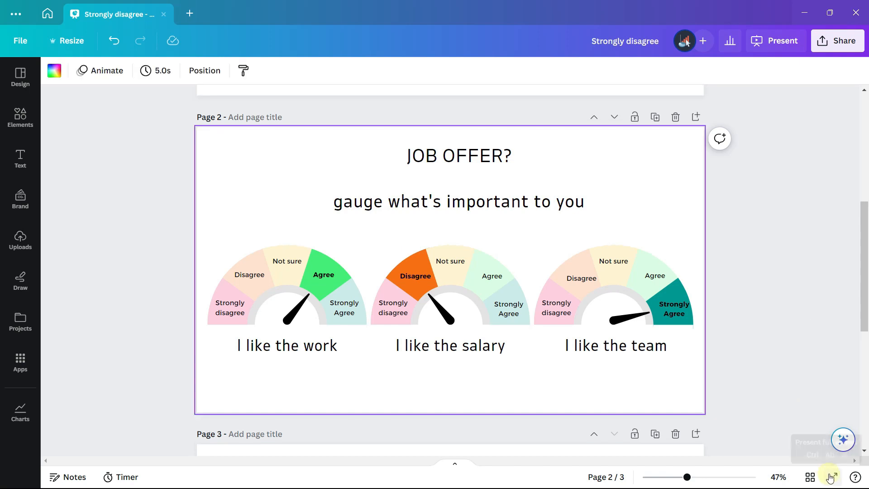
click(776, 40)
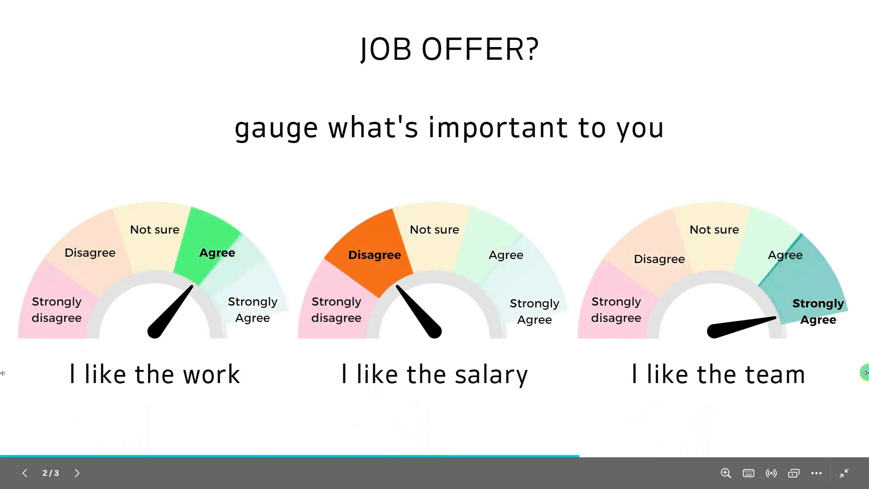